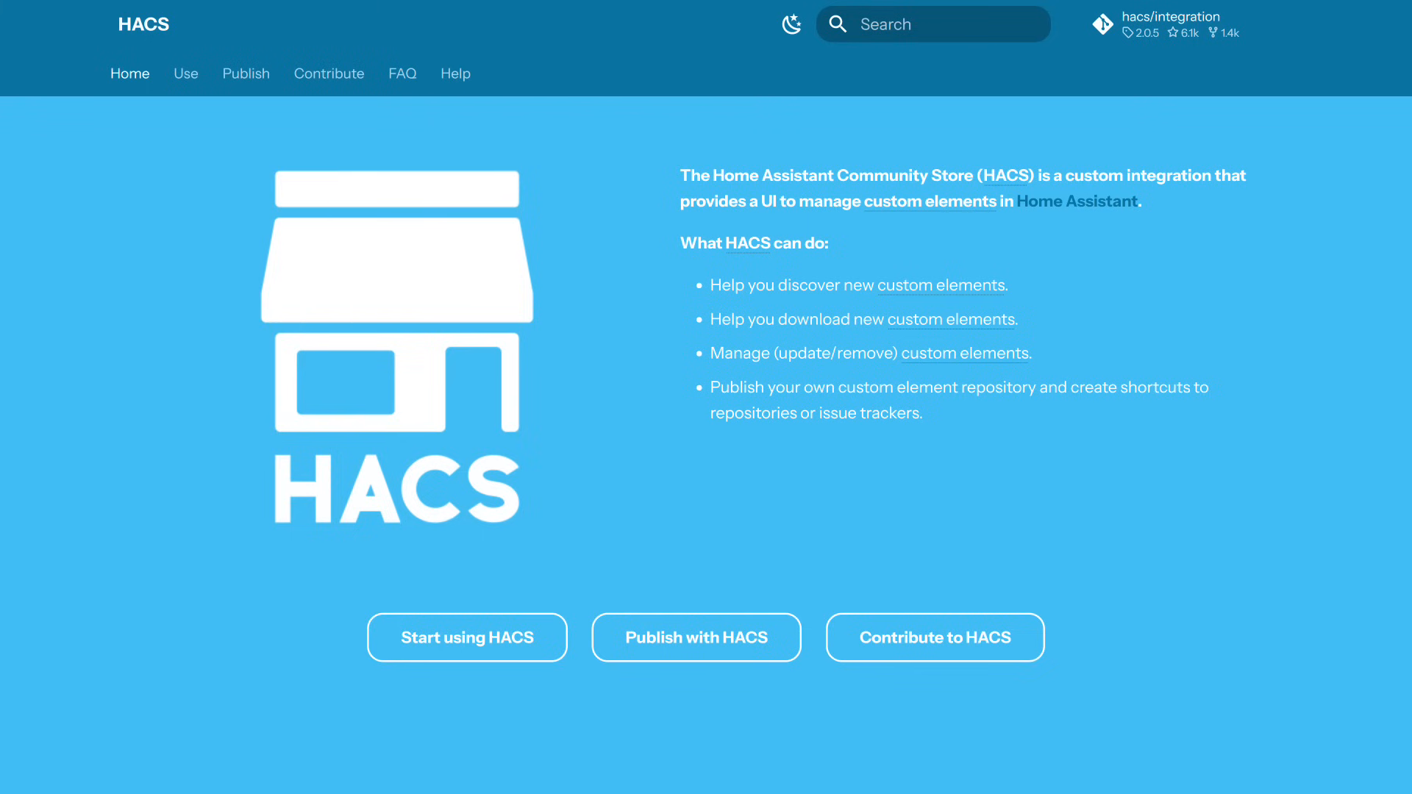
Open the HACS download guide and follow its add-on repository link
{"action": "left_click", "coordinate": [185, 73]}
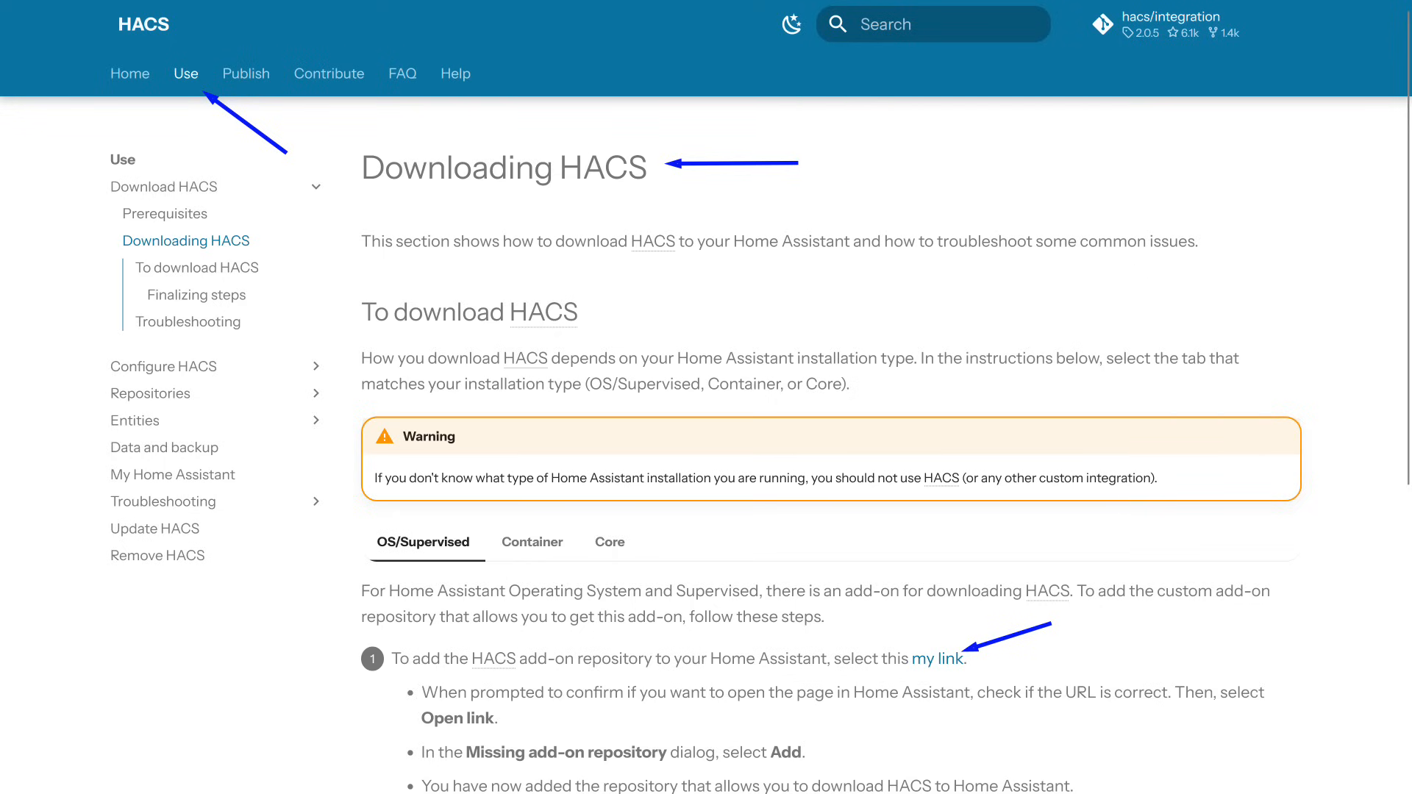
{"action": "left_click", "coordinate": [940, 658]}
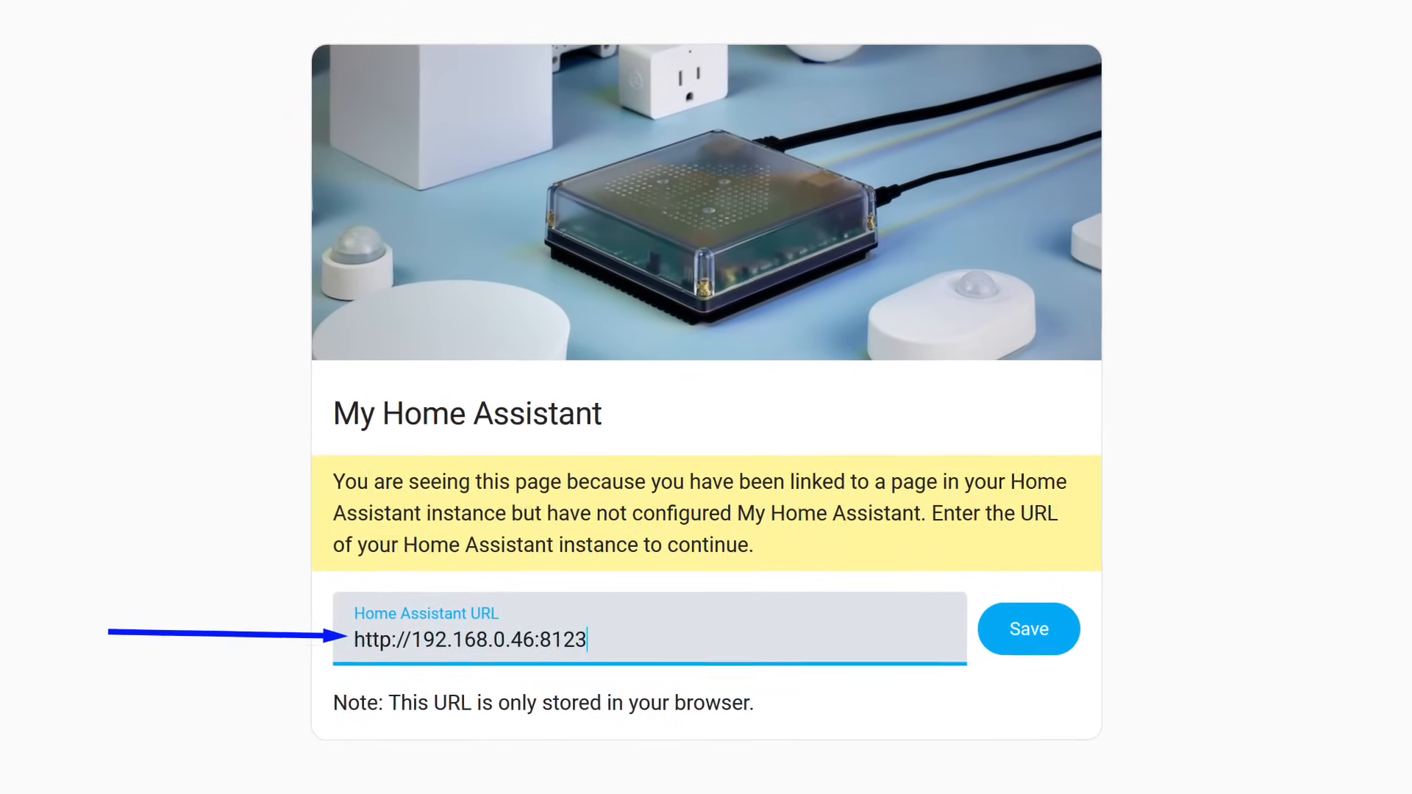
Save the local Home Assistant instance URL in My Home Assistant
{"action": "left_click", "coordinate": [1027, 629]}
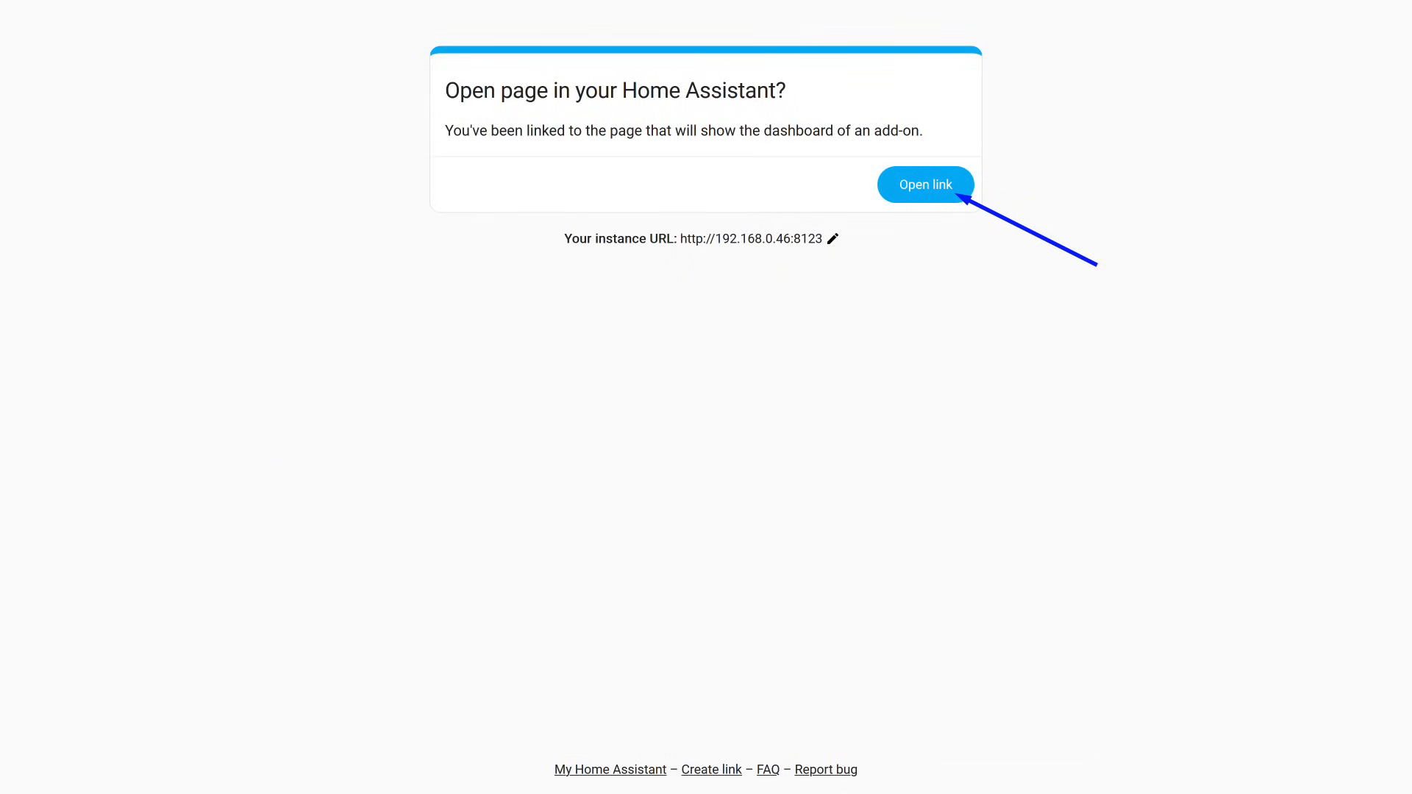
Add the missing HACS add-on repository, then install and start Get HACS
{"action": "left_click", "coordinate": [925, 183]}
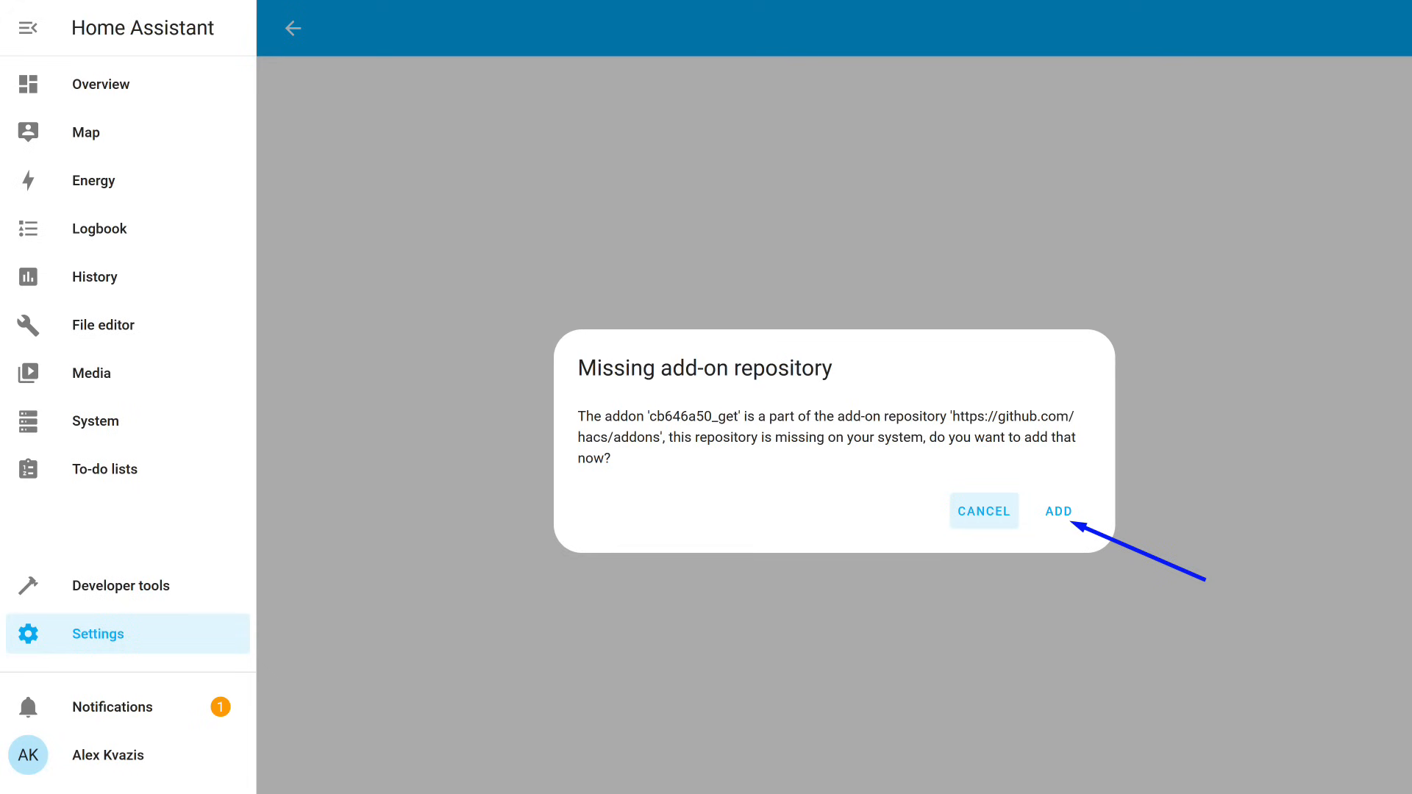
{"action": "left_click", "coordinate": [1060, 510]}
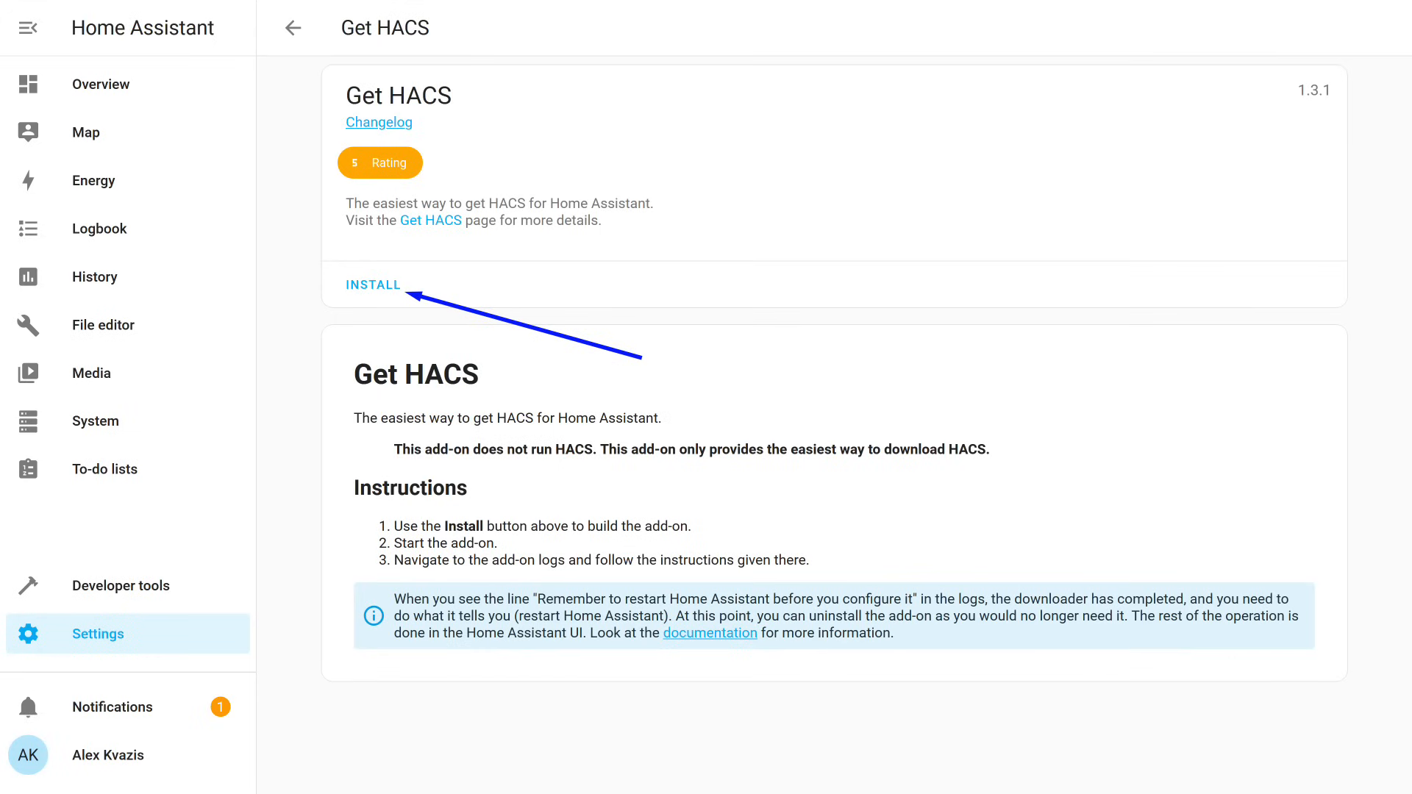
{"action": "left_click", "coordinate": [372, 285]}
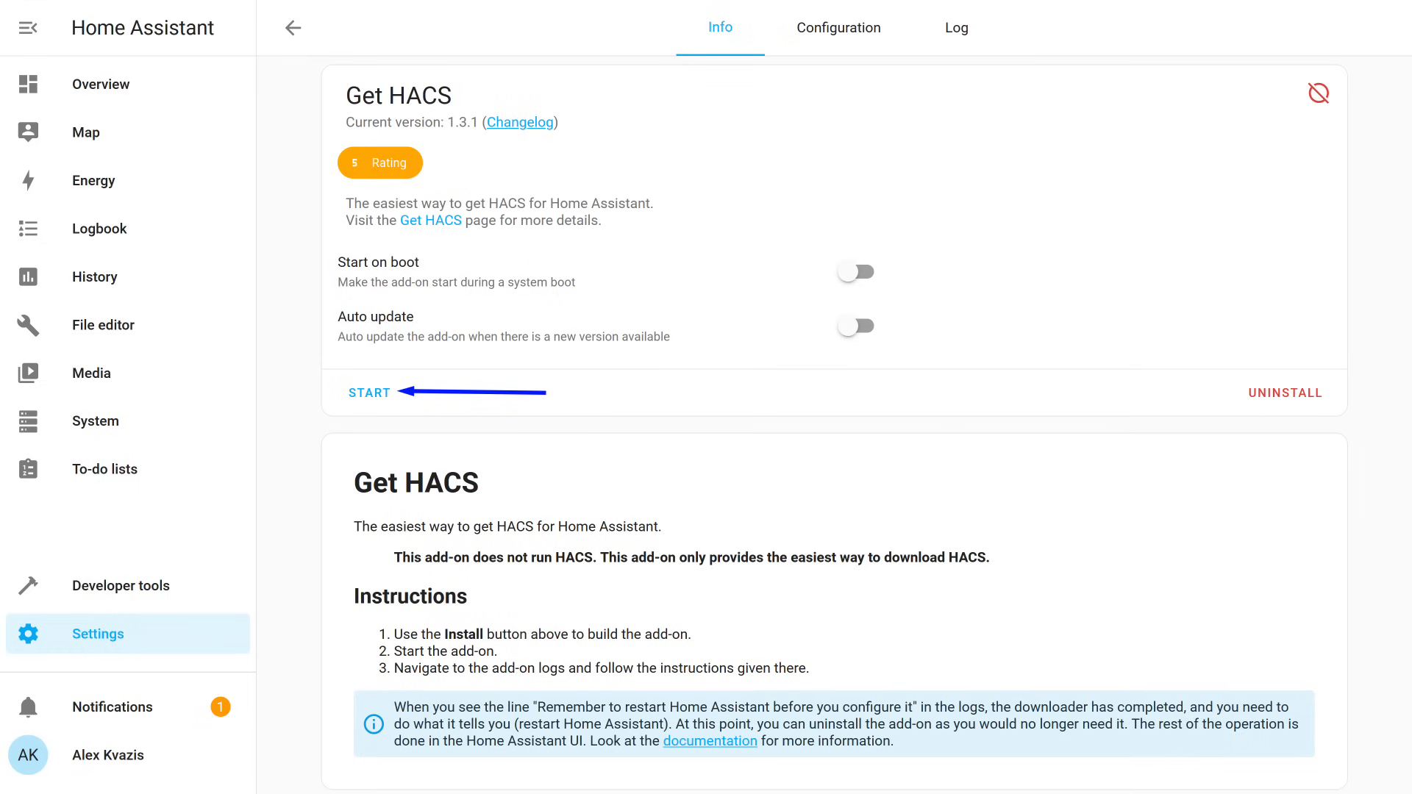
{"action": "left_click", "coordinate": [369, 392]}
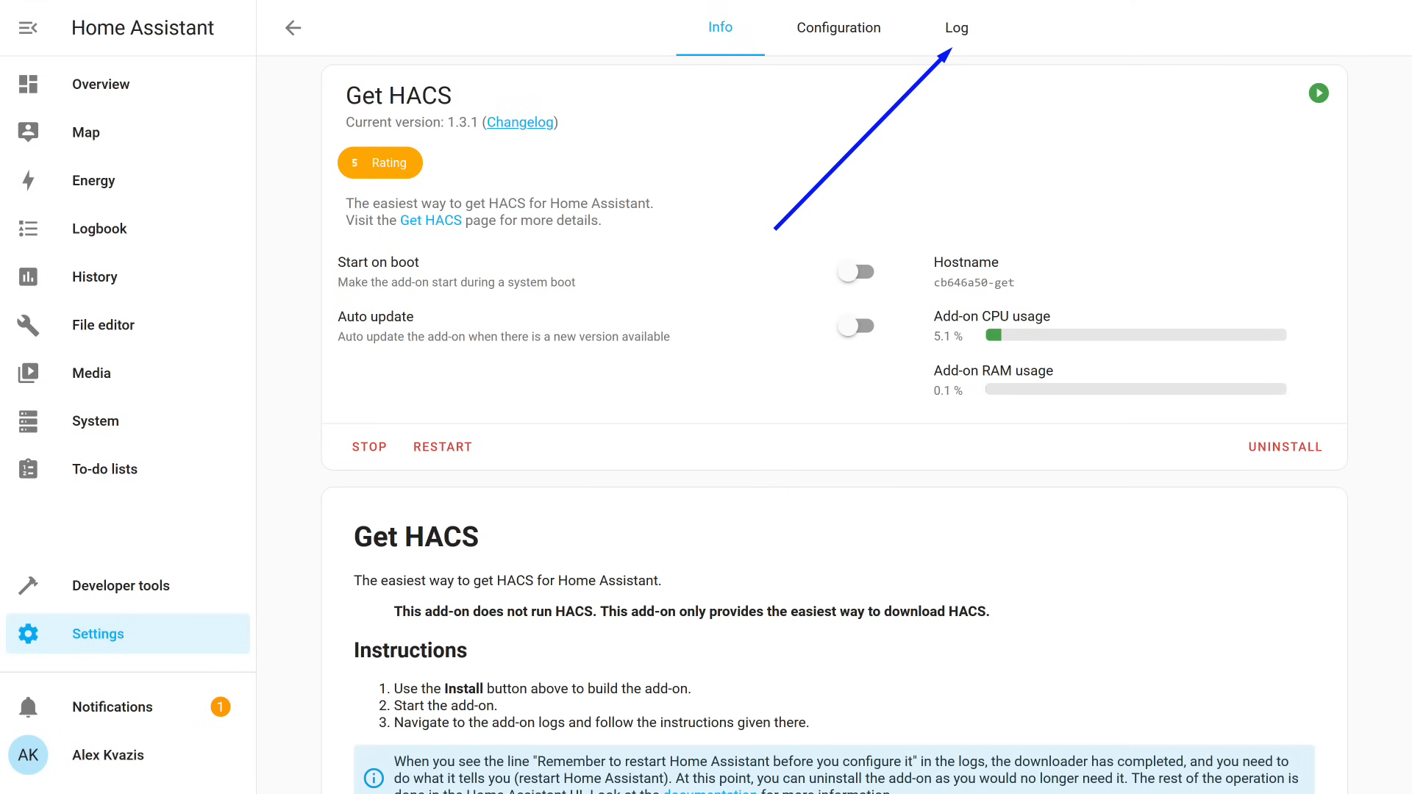
Read the Get HACS log confirming installation and bring up the restart dialog
{"action": "left_click", "coordinate": [955, 27]}
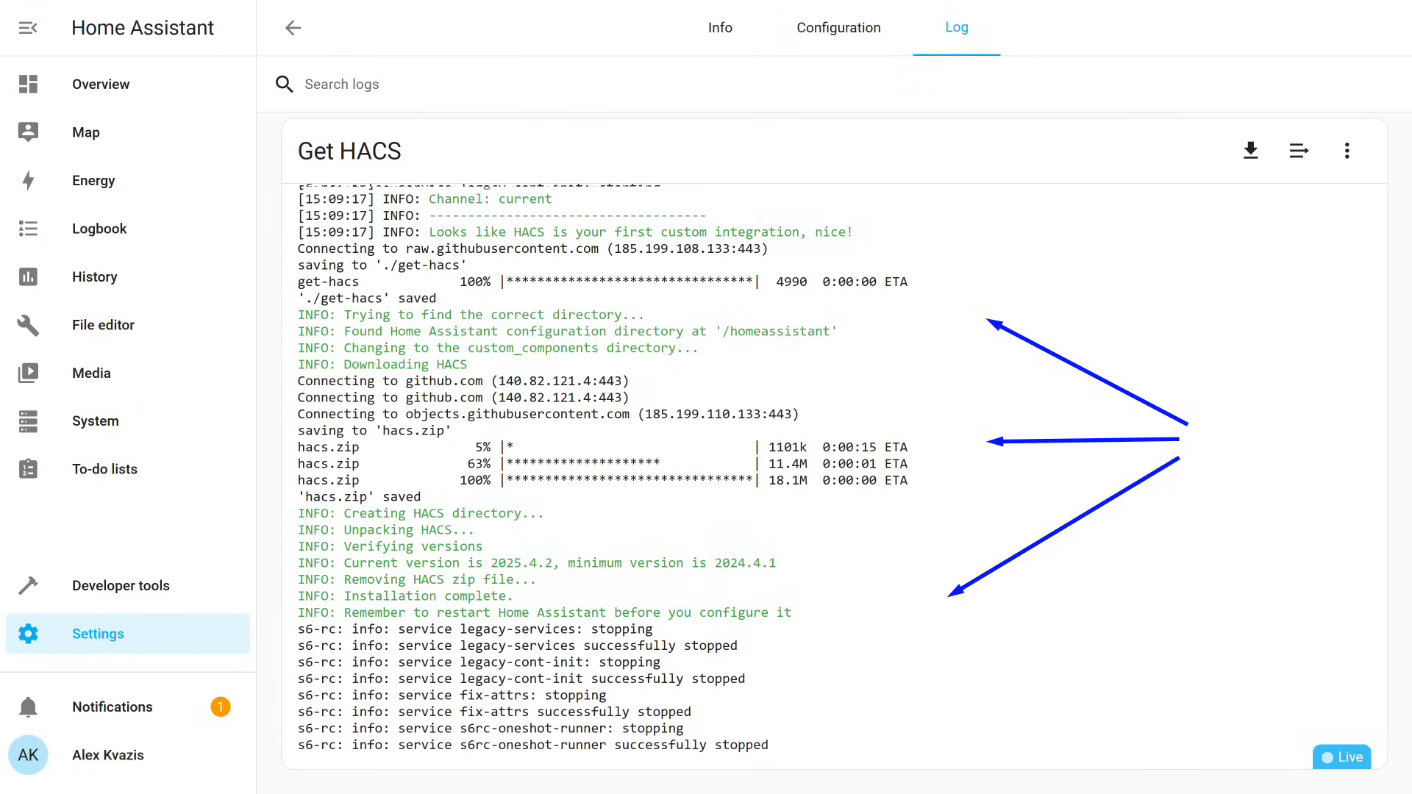
{"action": "left_click", "coordinate": [1376, 28]}
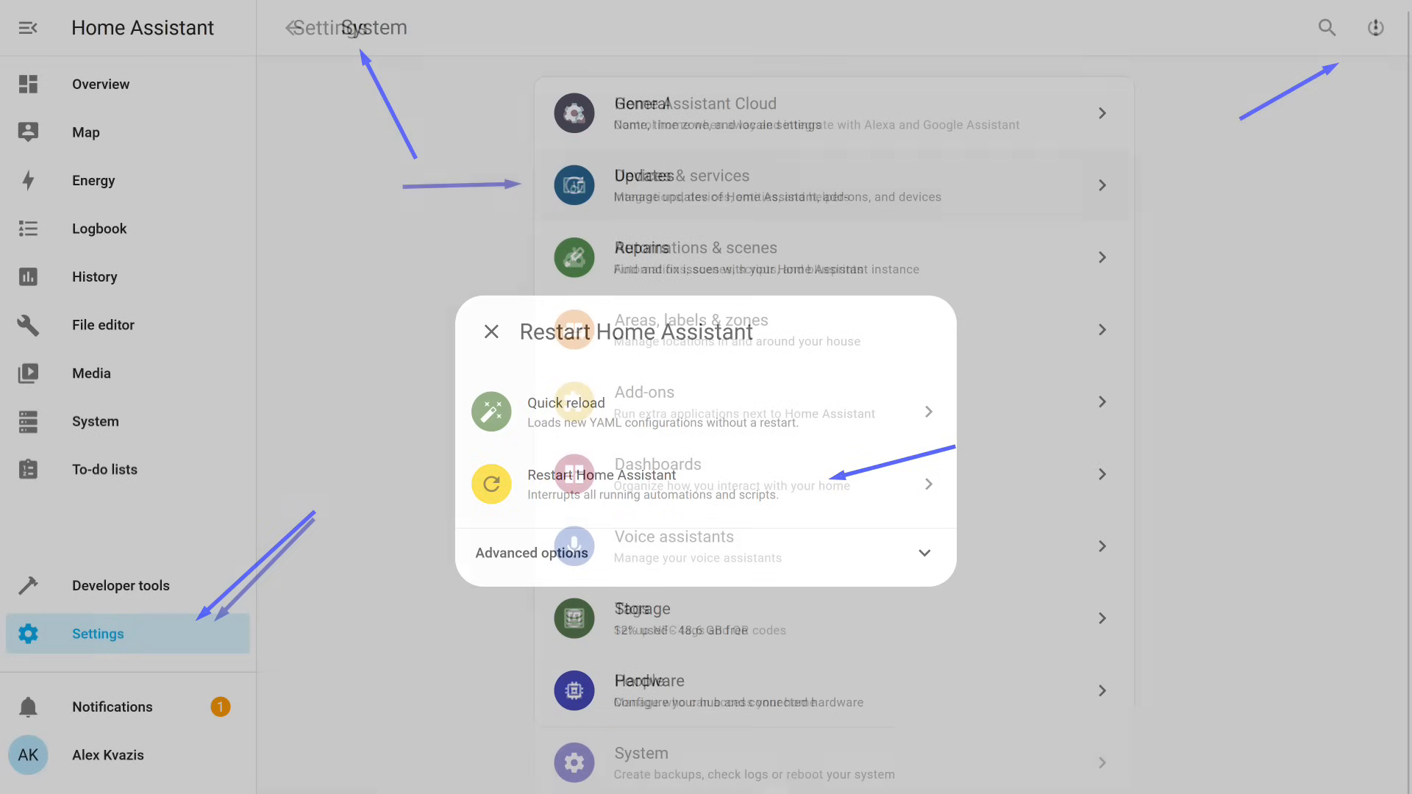
Restart Home Assistant and go to Devices & services
{"action": "left_click", "coordinate": [492, 332]}
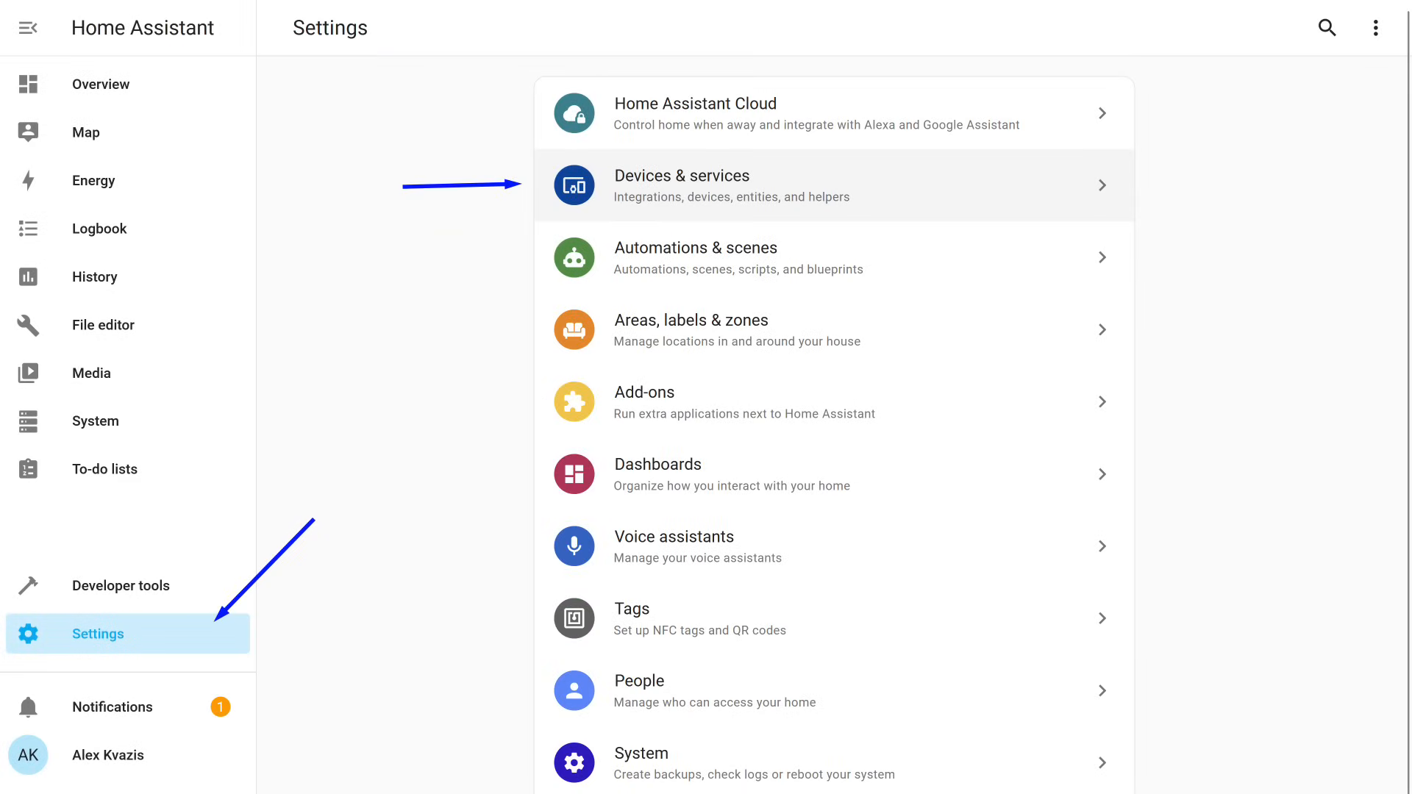
{"action": "left_click", "coordinate": [682, 184]}
{"action": "type", "text": "hacs"}
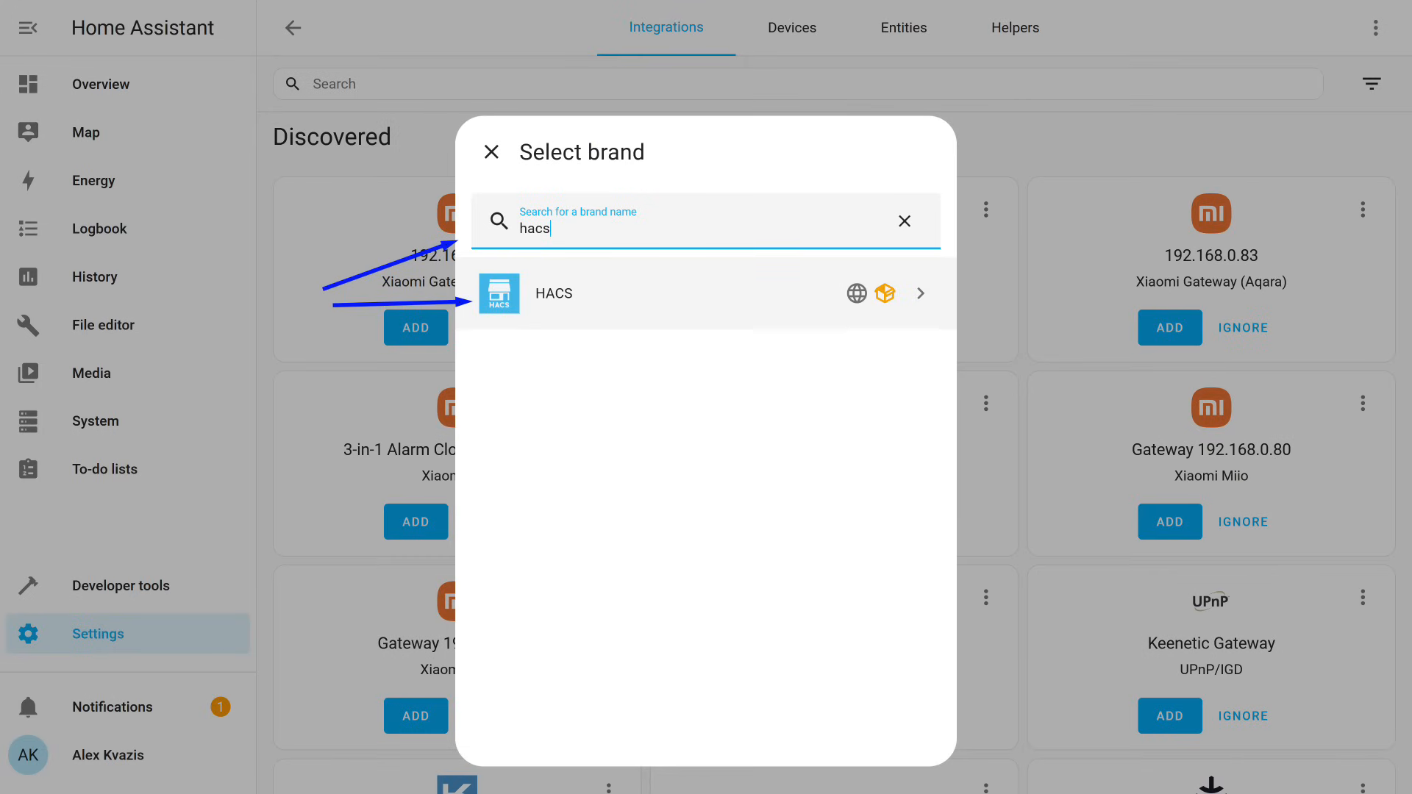
Select HACS as the new integration and submit its four acknowledgements
{"action": "left_click", "coordinate": [553, 293]}
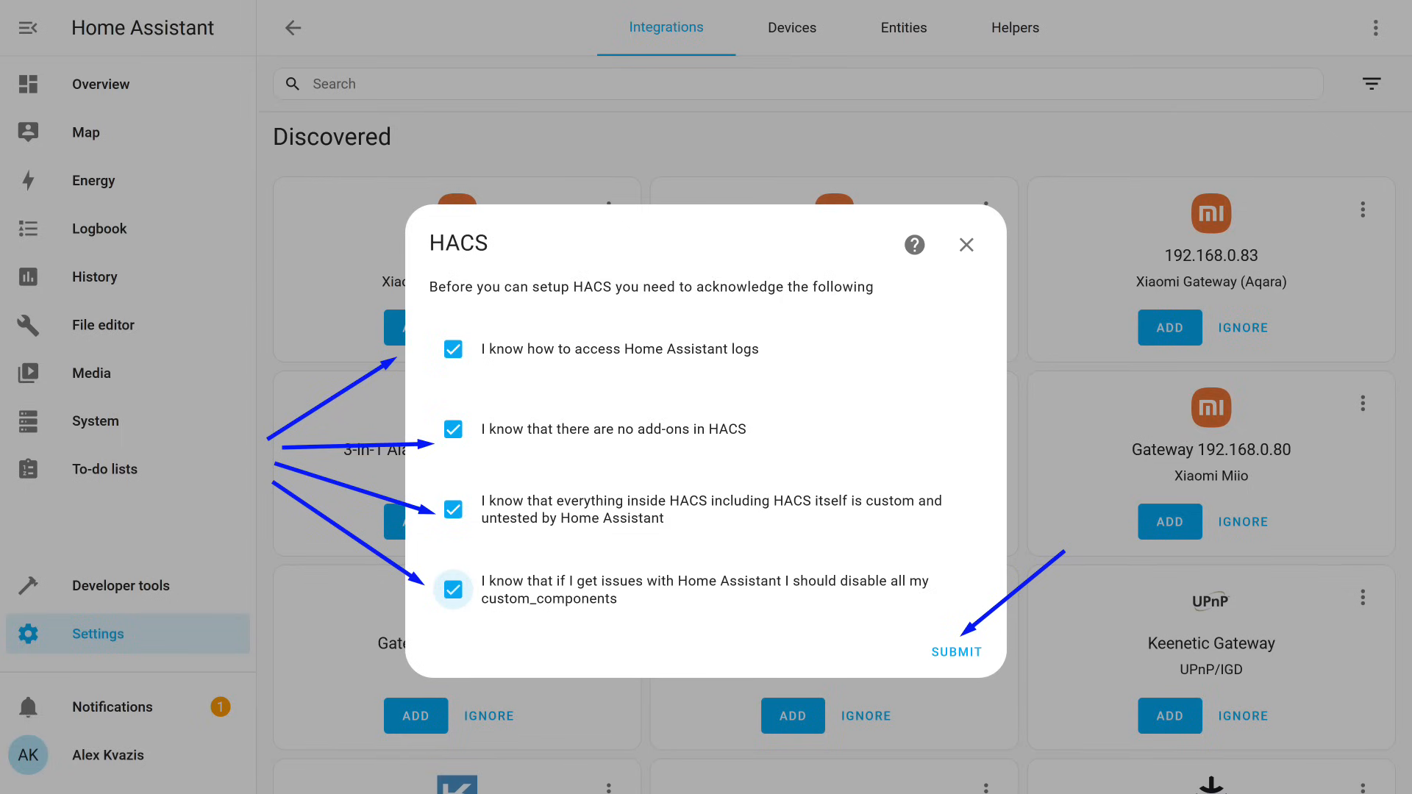
{"action": "left_click", "coordinate": [955, 651]}
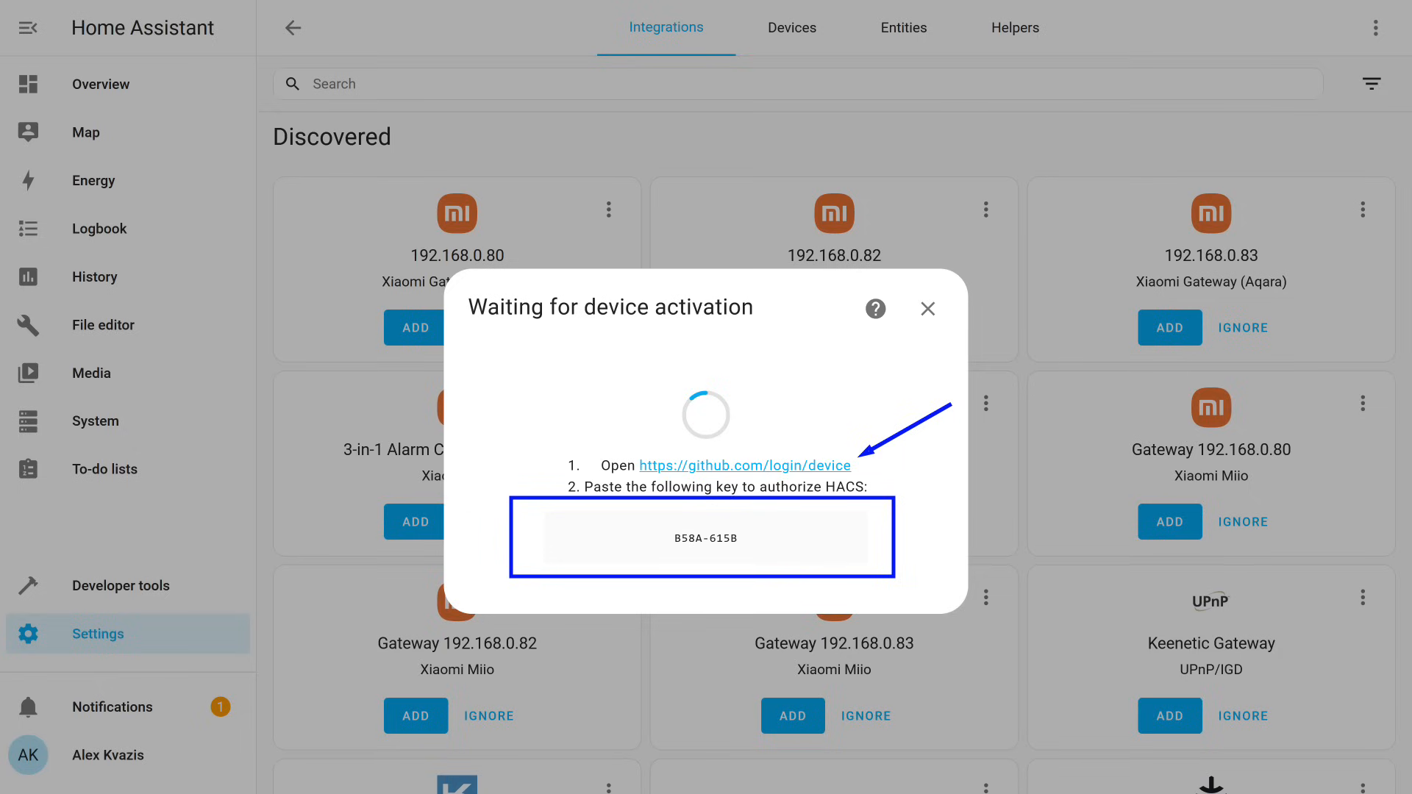
Enter the HACS key on github.com/login/device and authorize hacs
{"action": "left_click", "coordinate": [743, 466]}
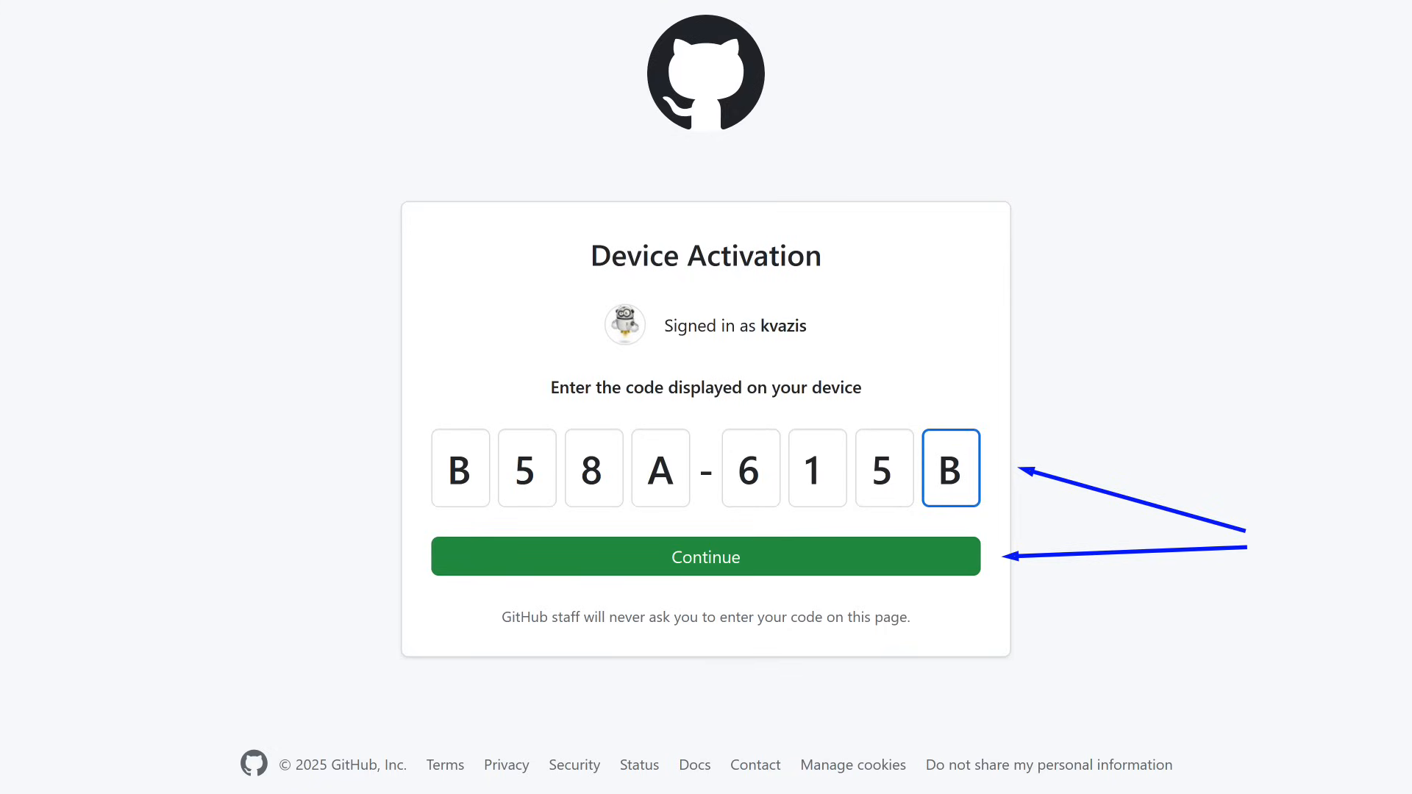
{"action": "left_click", "coordinate": [705, 557]}
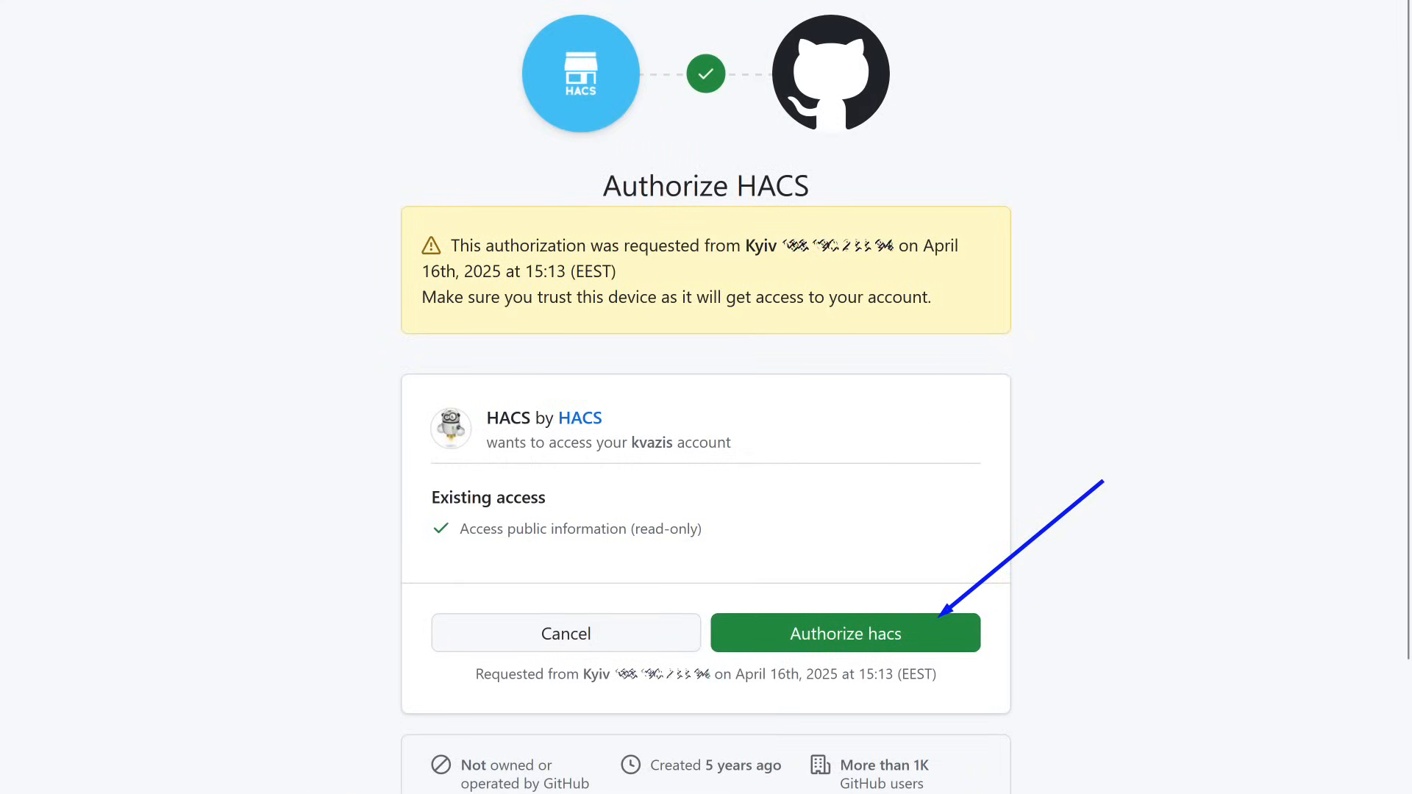
{"action": "left_click", "coordinate": [845, 633]}
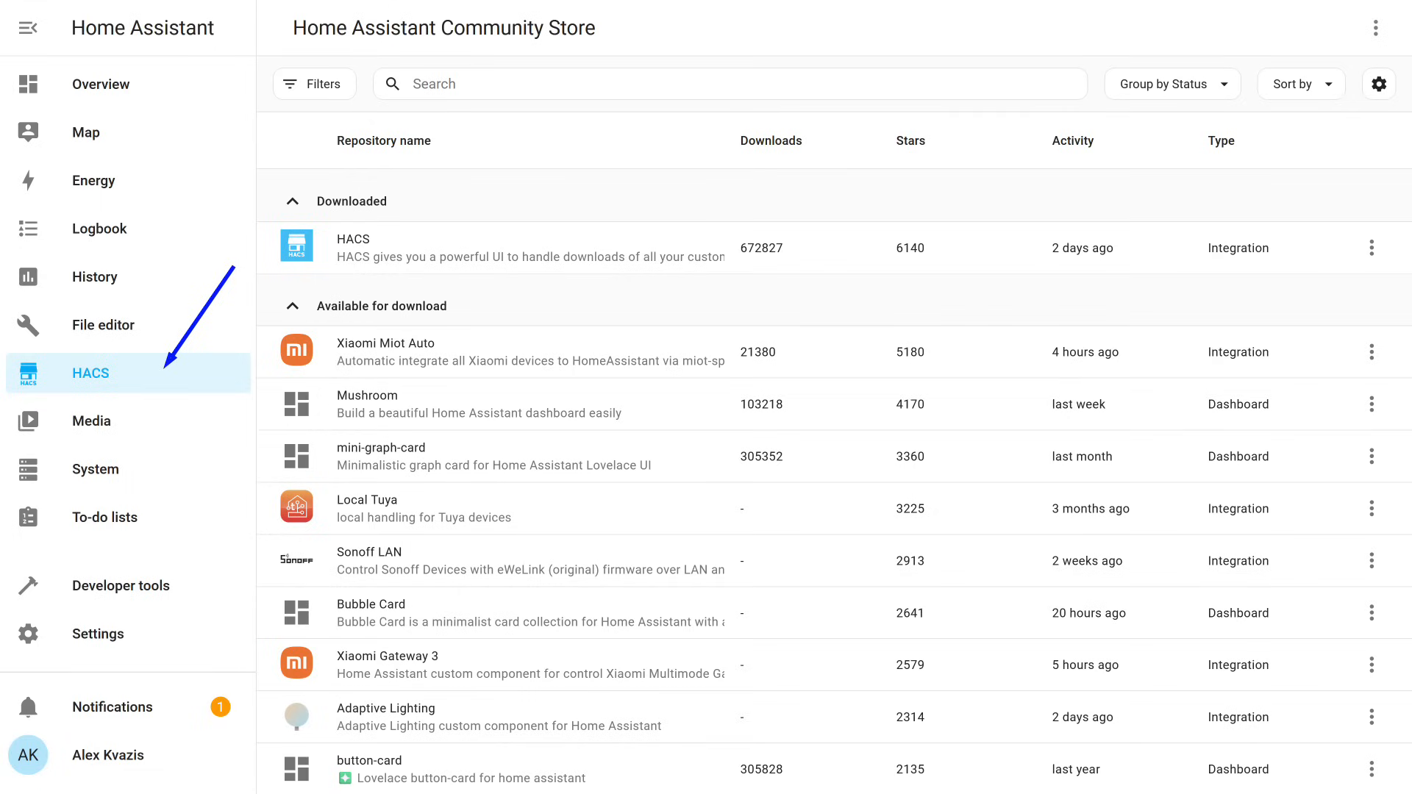
Open HACS from the sidebar to view the Community Store
{"action": "left_click", "coordinate": [385, 343]}
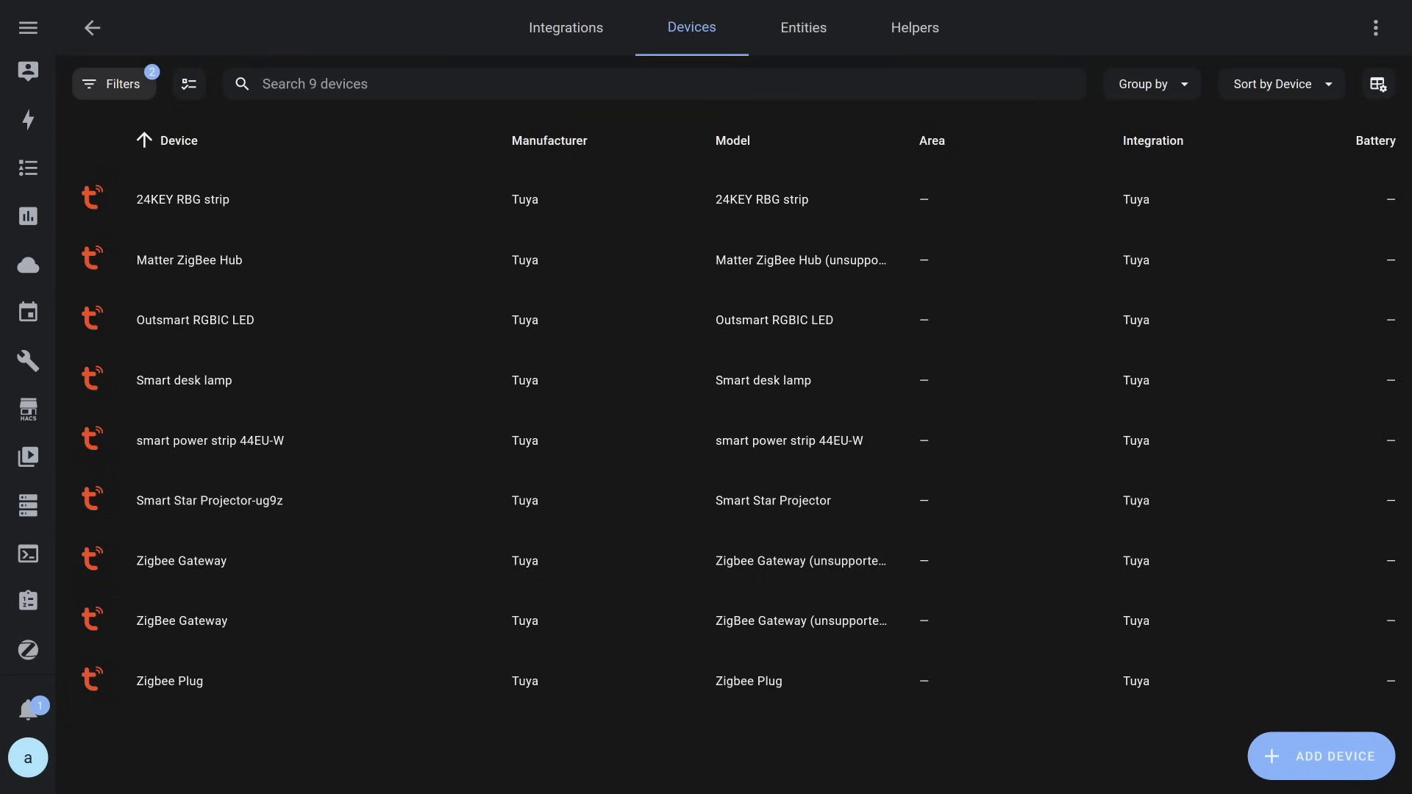
View the nine Tuya devices under Devices & services
{"action": "left_click", "coordinate": [28, 28]}
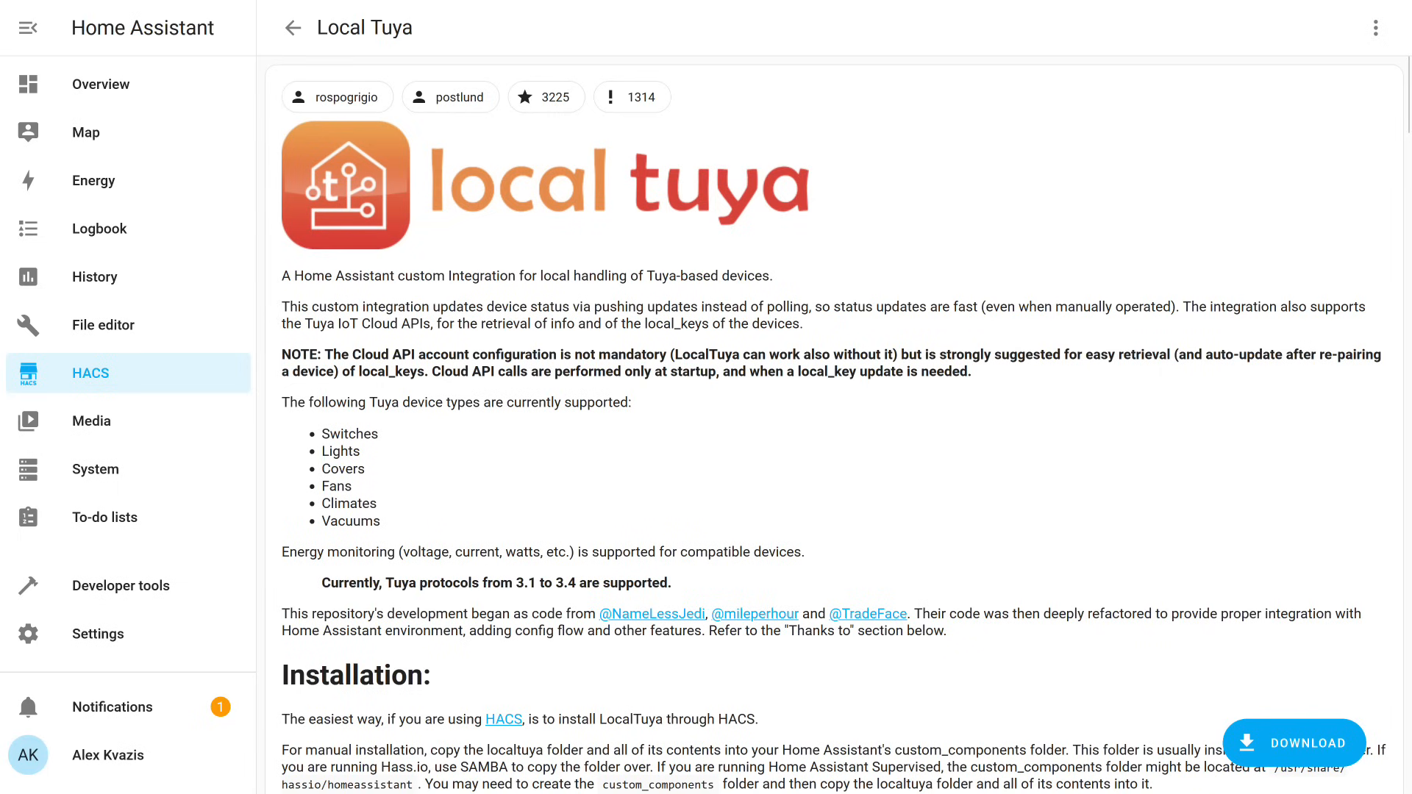
Scroll through the Local Tuya repository README in HACS
{"action": "scroll", "scroll_direction": "down", "scroll_amount": 3}
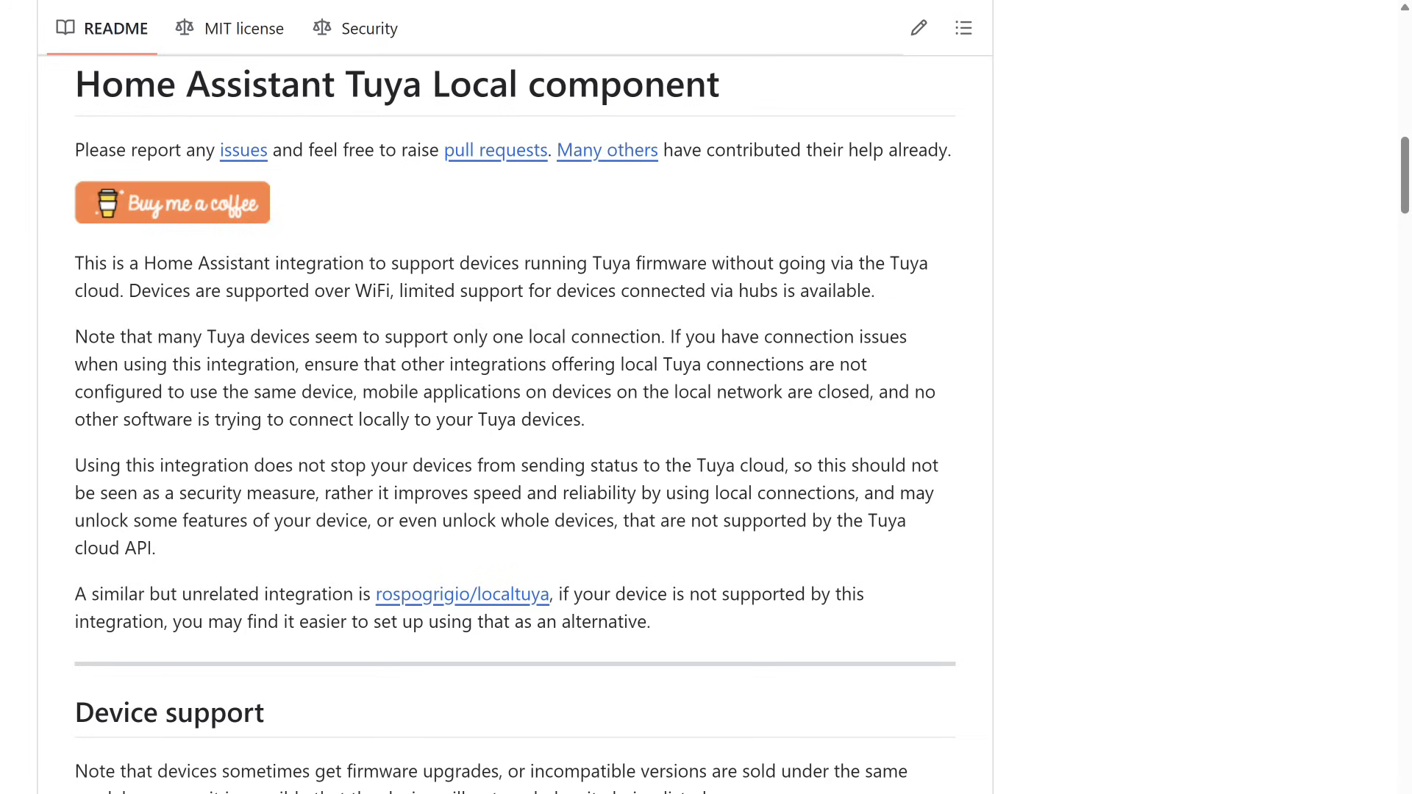
Return from the tuya-local GitHub README to the community store's overflow menu
{"action": "left_click", "coordinate": [1385, 28]}
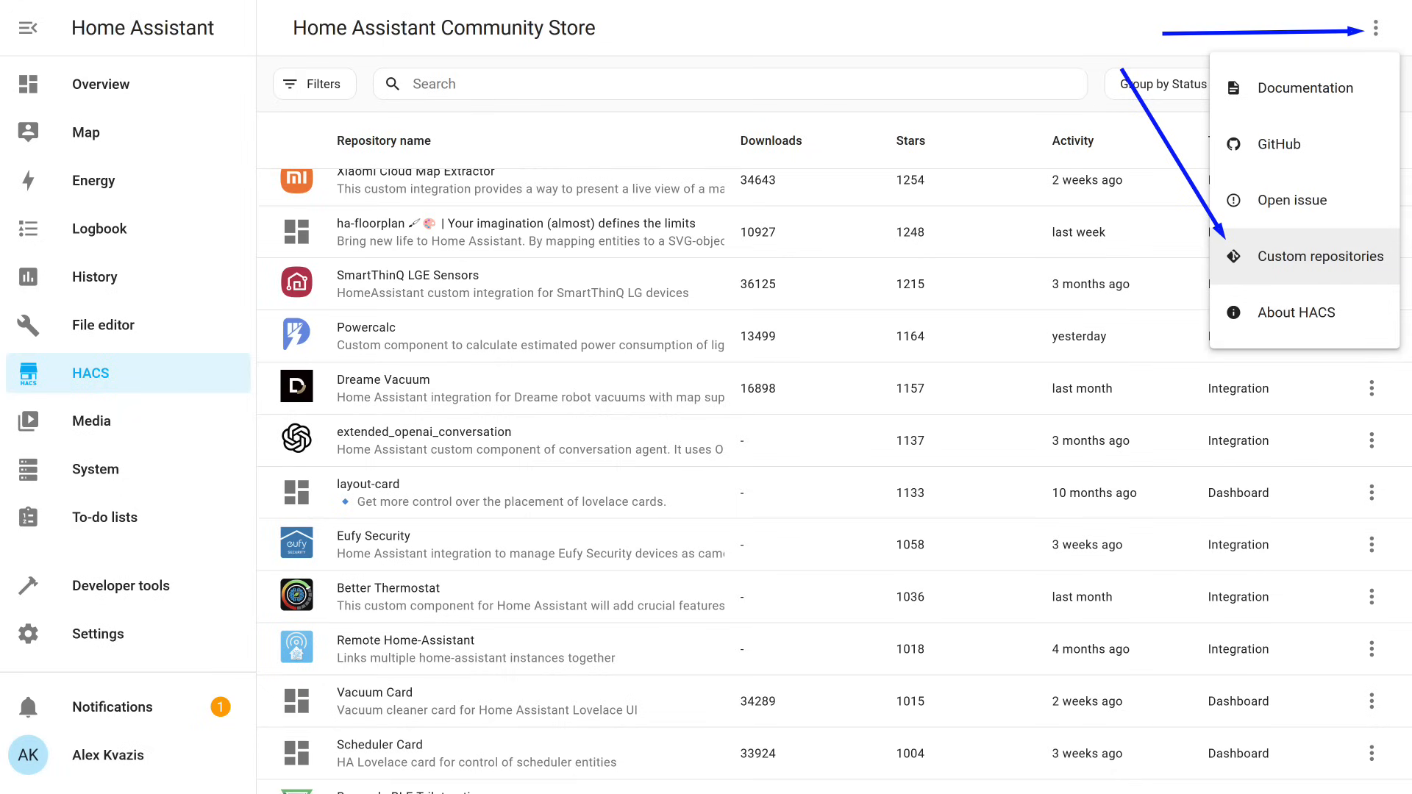
Add github.com/make-all/tuya-local as a custom Integration repository in HACS
{"action": "left_click", "coordinate": [1324, 257]}
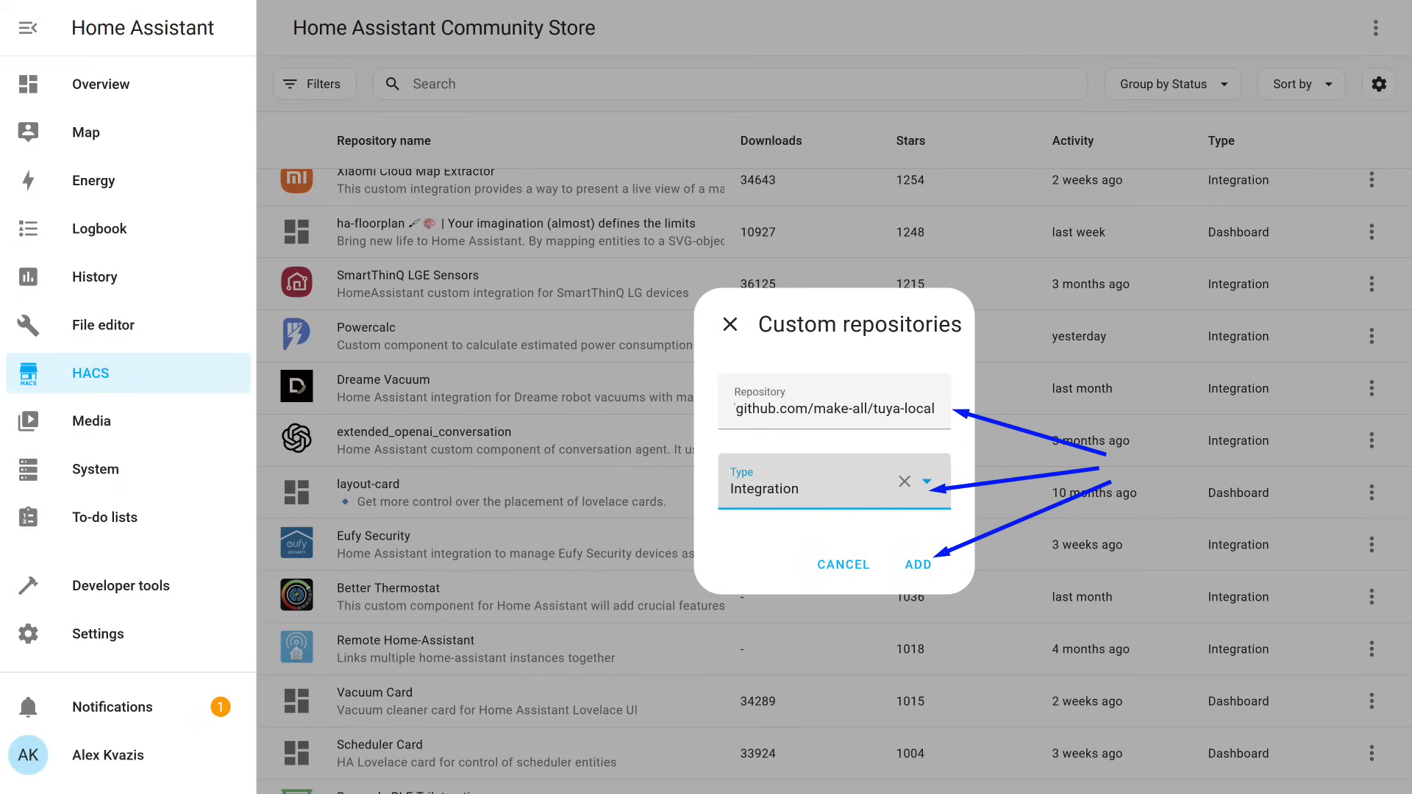
{"action": "left_click", "coordinate": [919, 565]}
{"action": "type", "text": "tuya lo"}
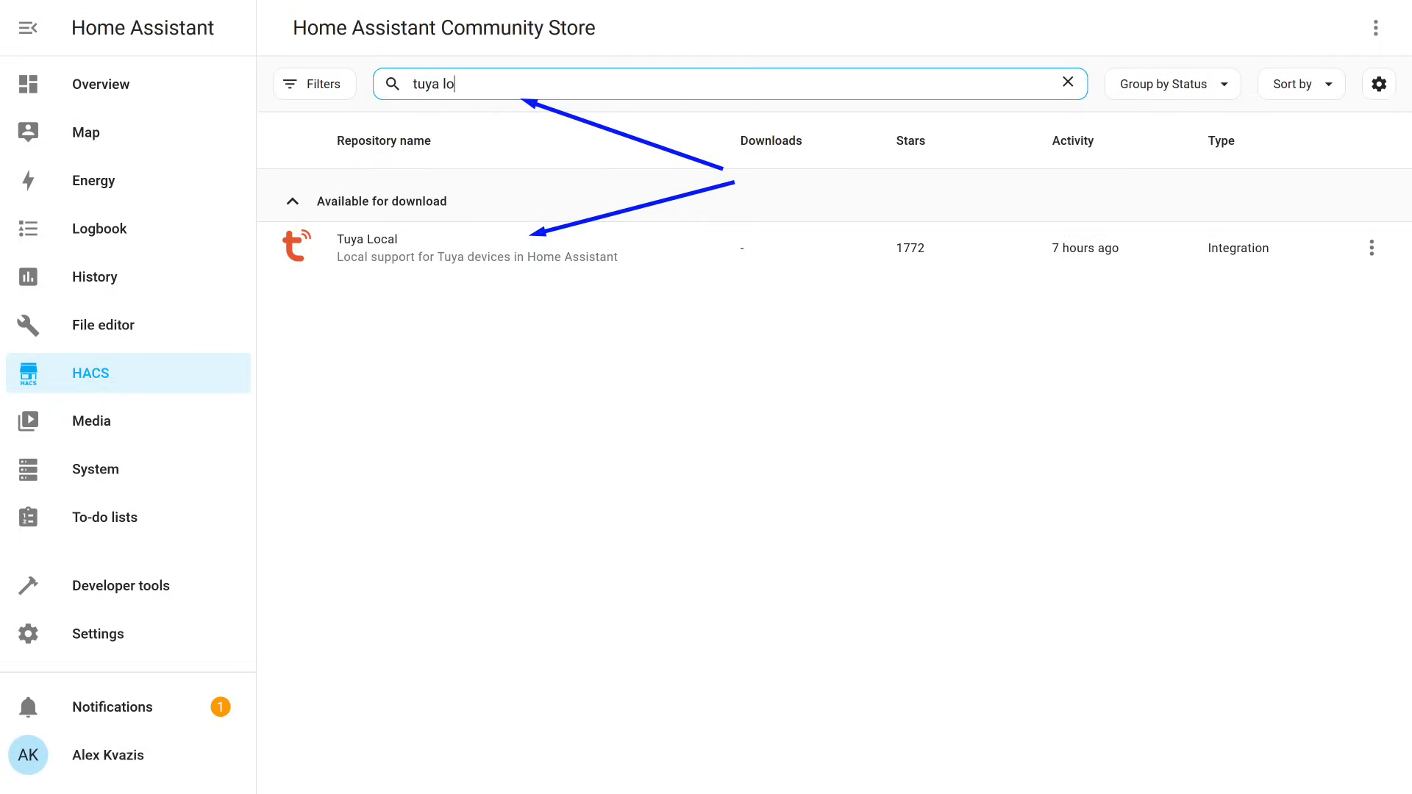
Download Tuya Local version 2025.4.0 from its HACS repository page
{"action": "left_click", "coordinate": [367, 248]}
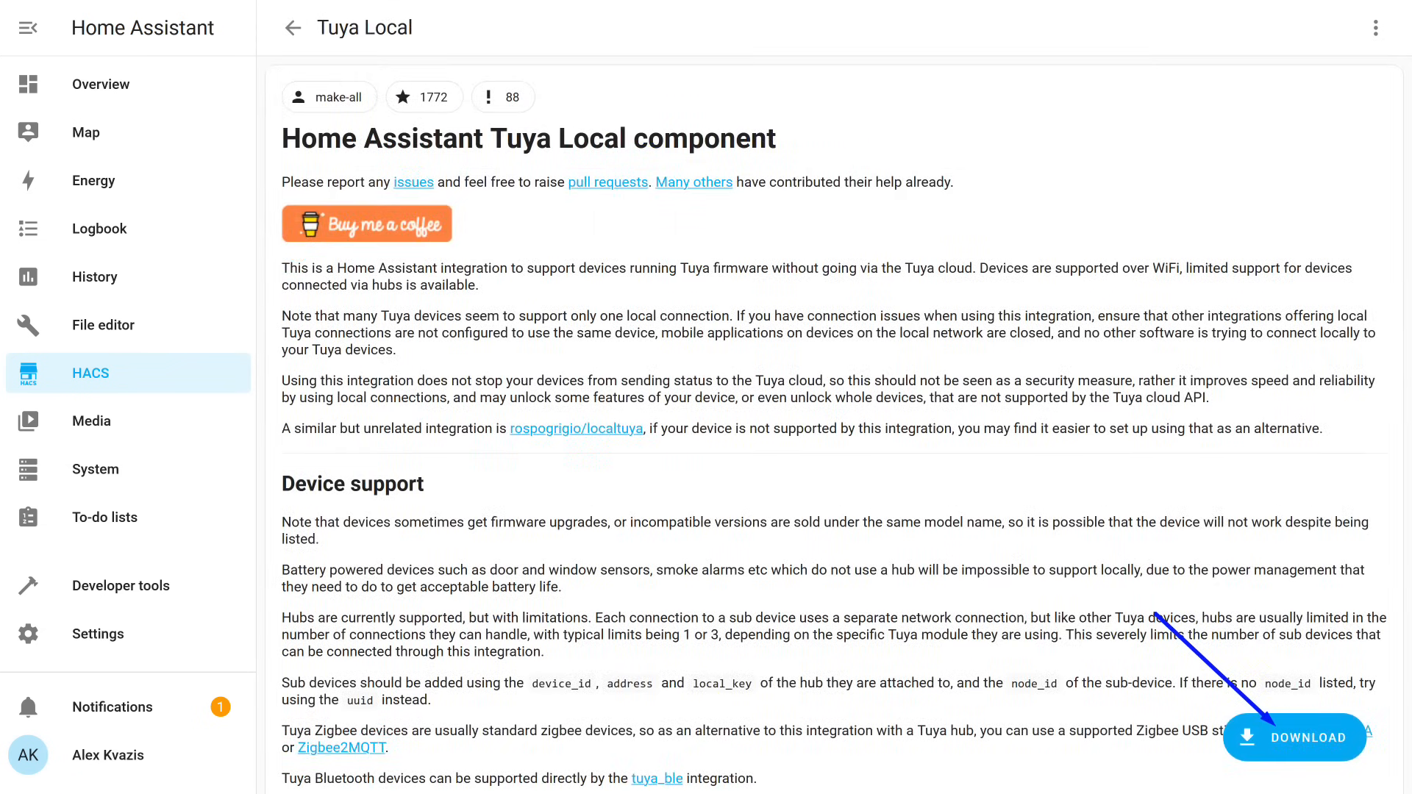
{"action": "left_click", "coordinate": [1295, 738]}
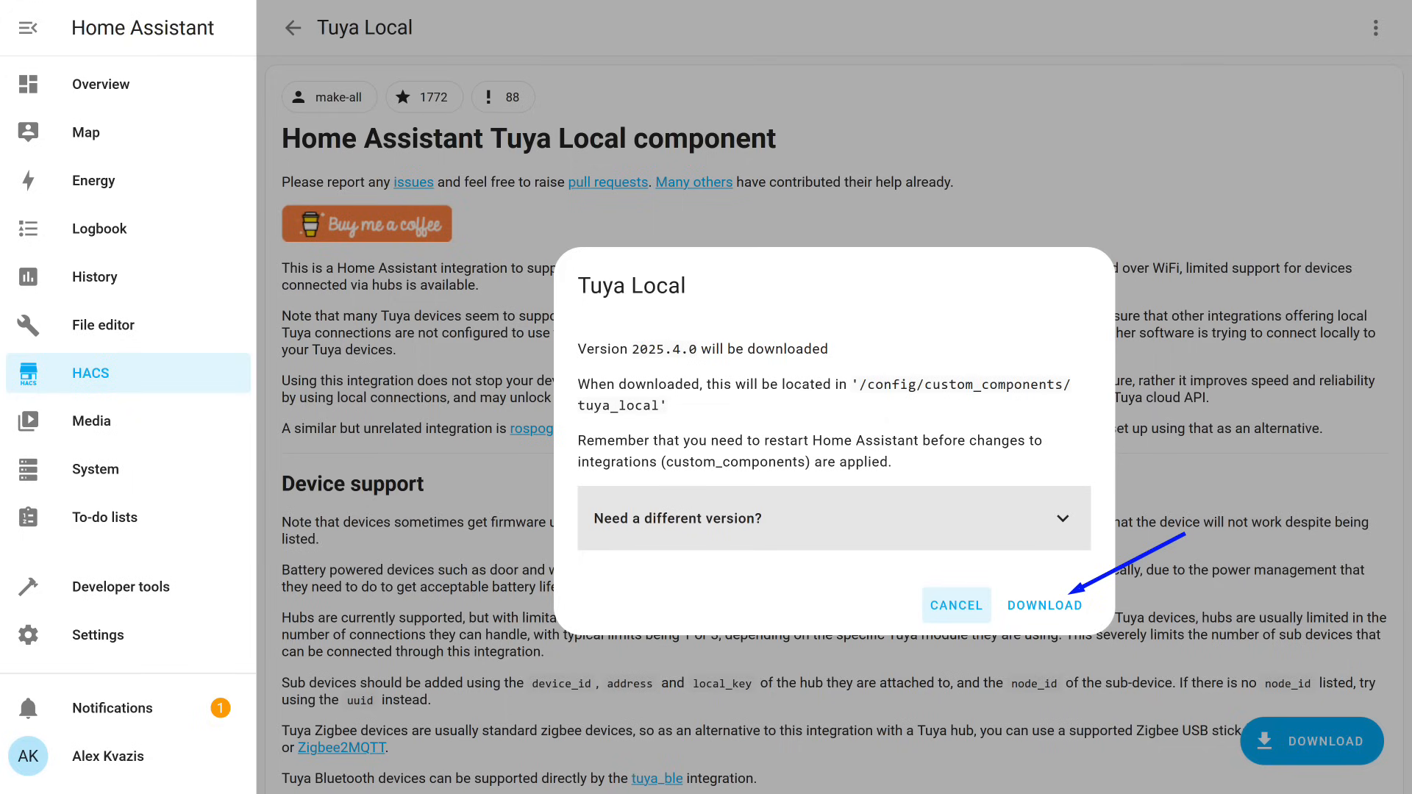
{"action": "left_click", "coordinate": [1044, 605]}
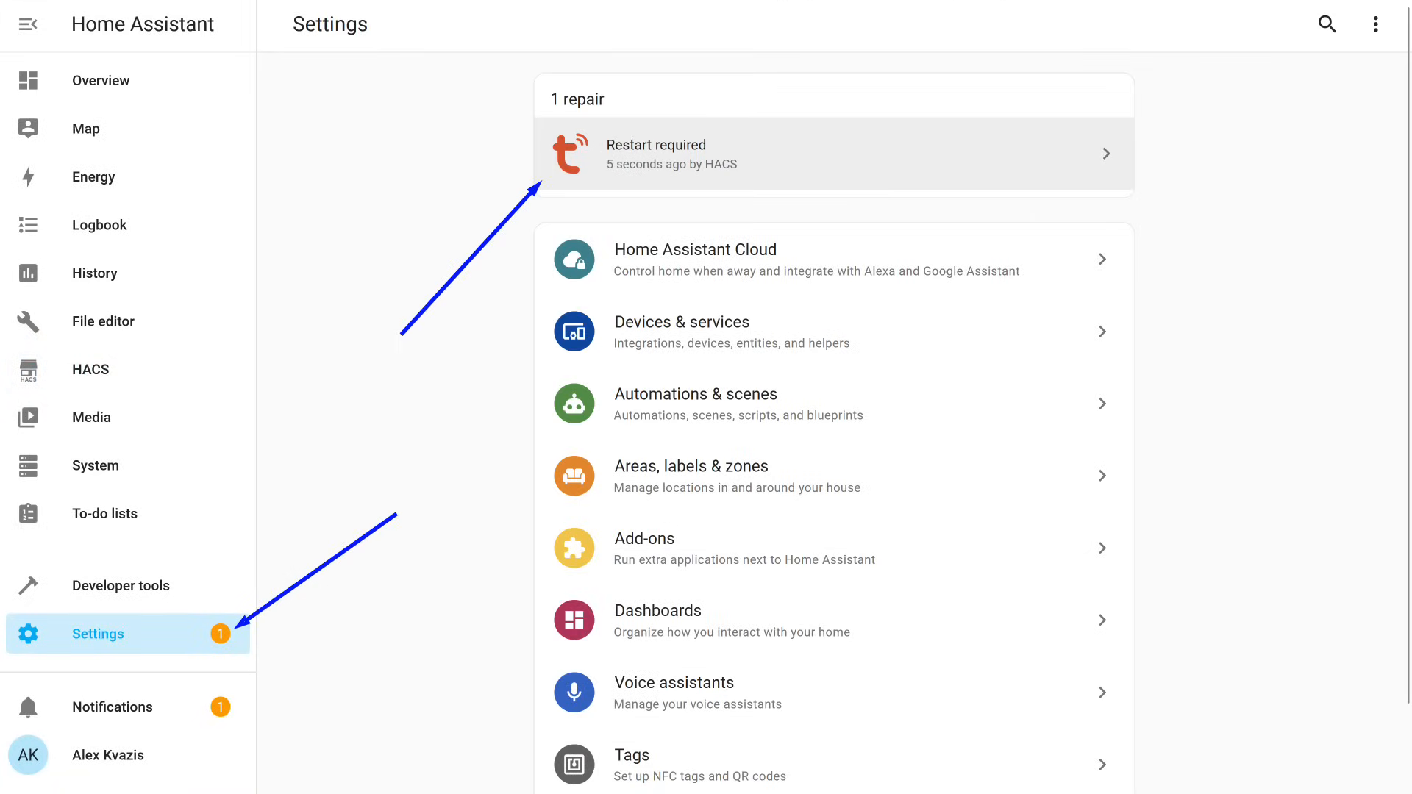
Submit the Restart required repair to restart Home Assistant
{"action": "left_click", "coordinate": [833, 153]}
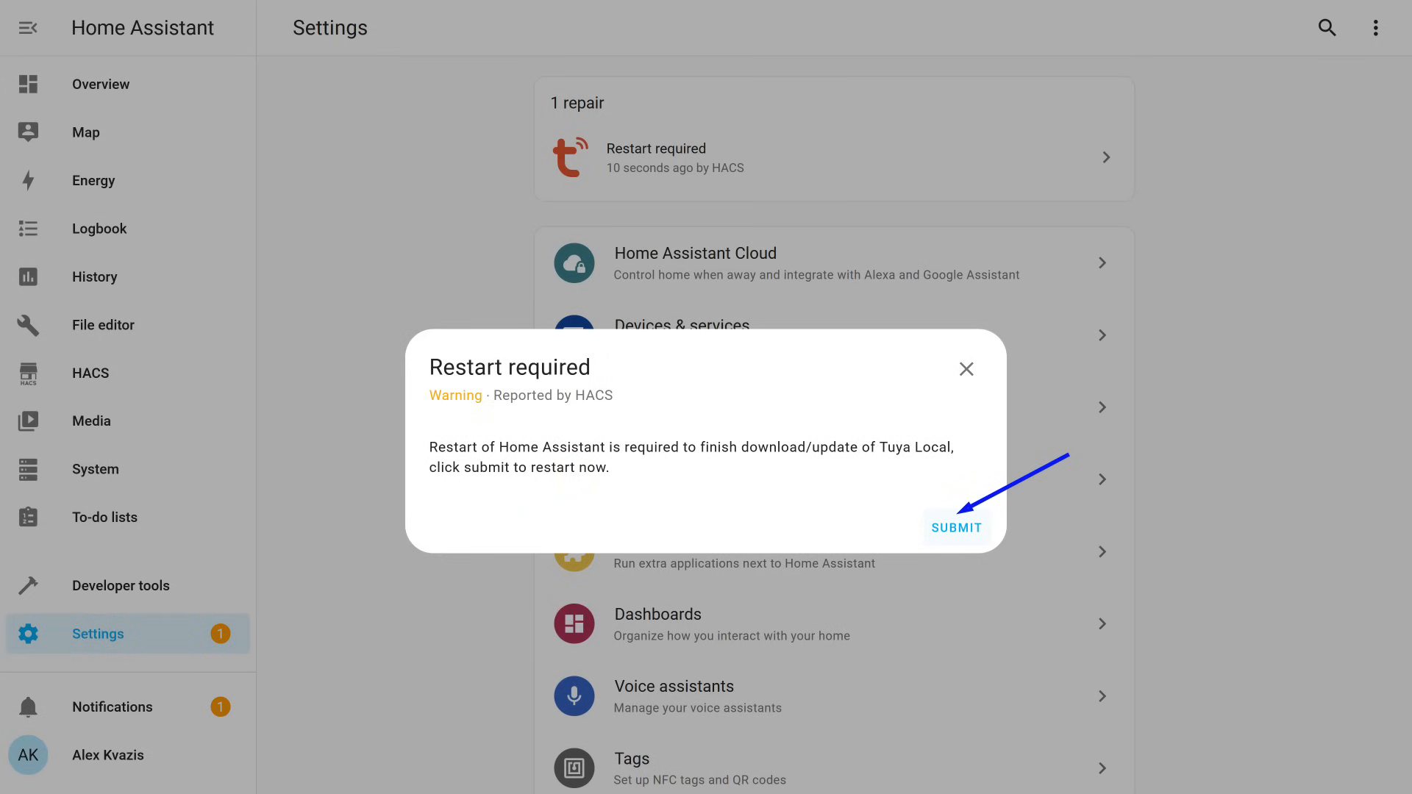
{"action": "left_click", "coordinate": [956, 526]}
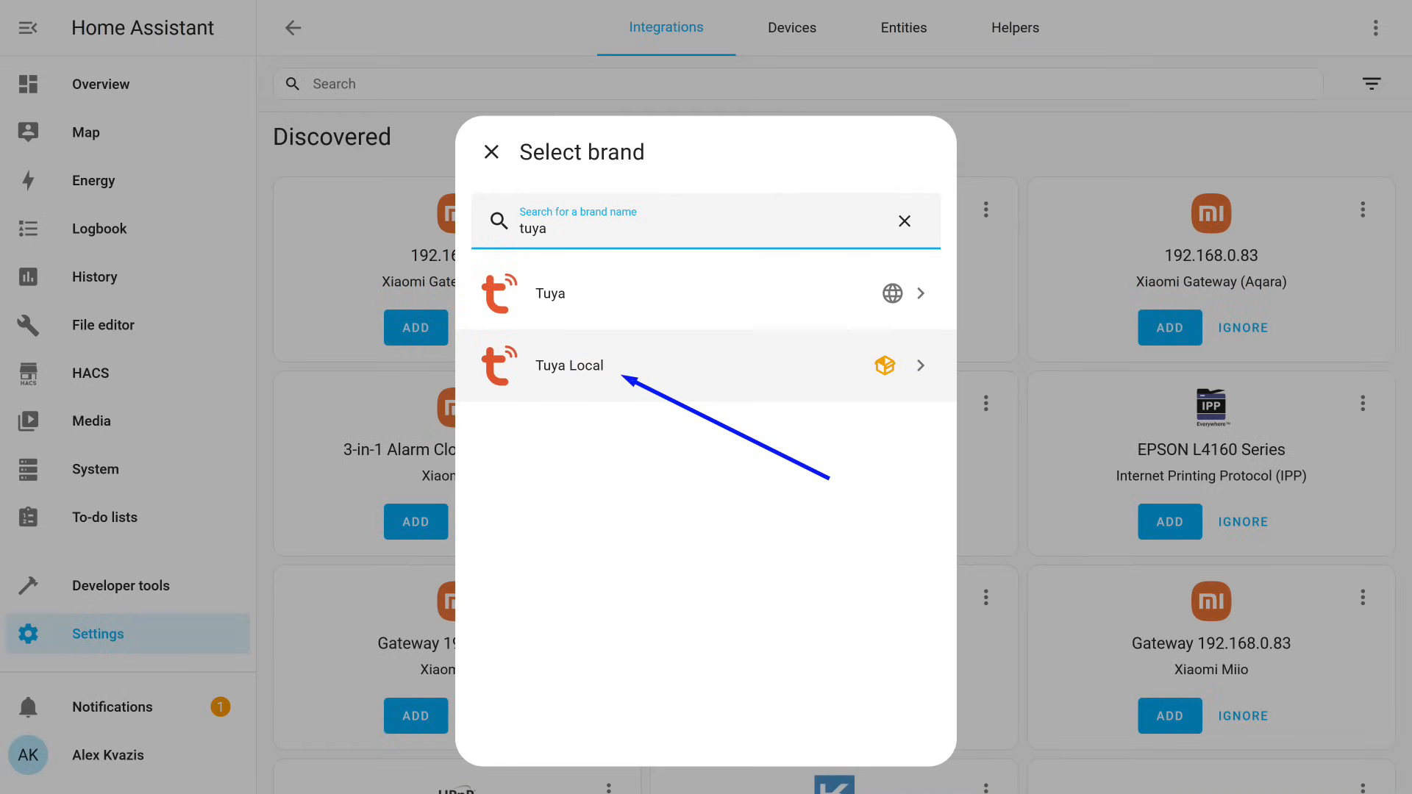
Add the Tuya Local integration and choose Smart Life cloud-assisted device setup
{"action": "left_click", "coordinate": [567, 365]}
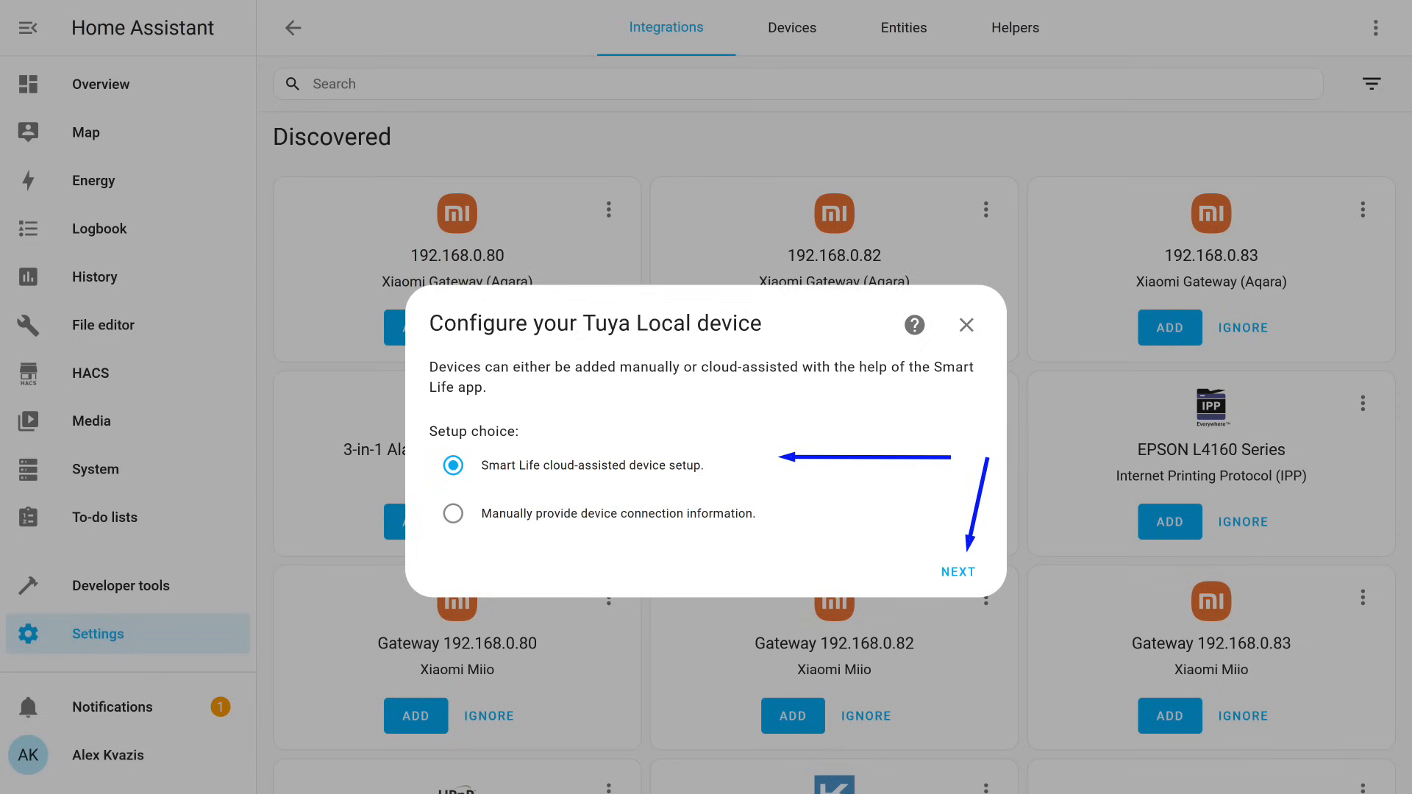
{"action": "left_click", "coordinate": [958, 570]}
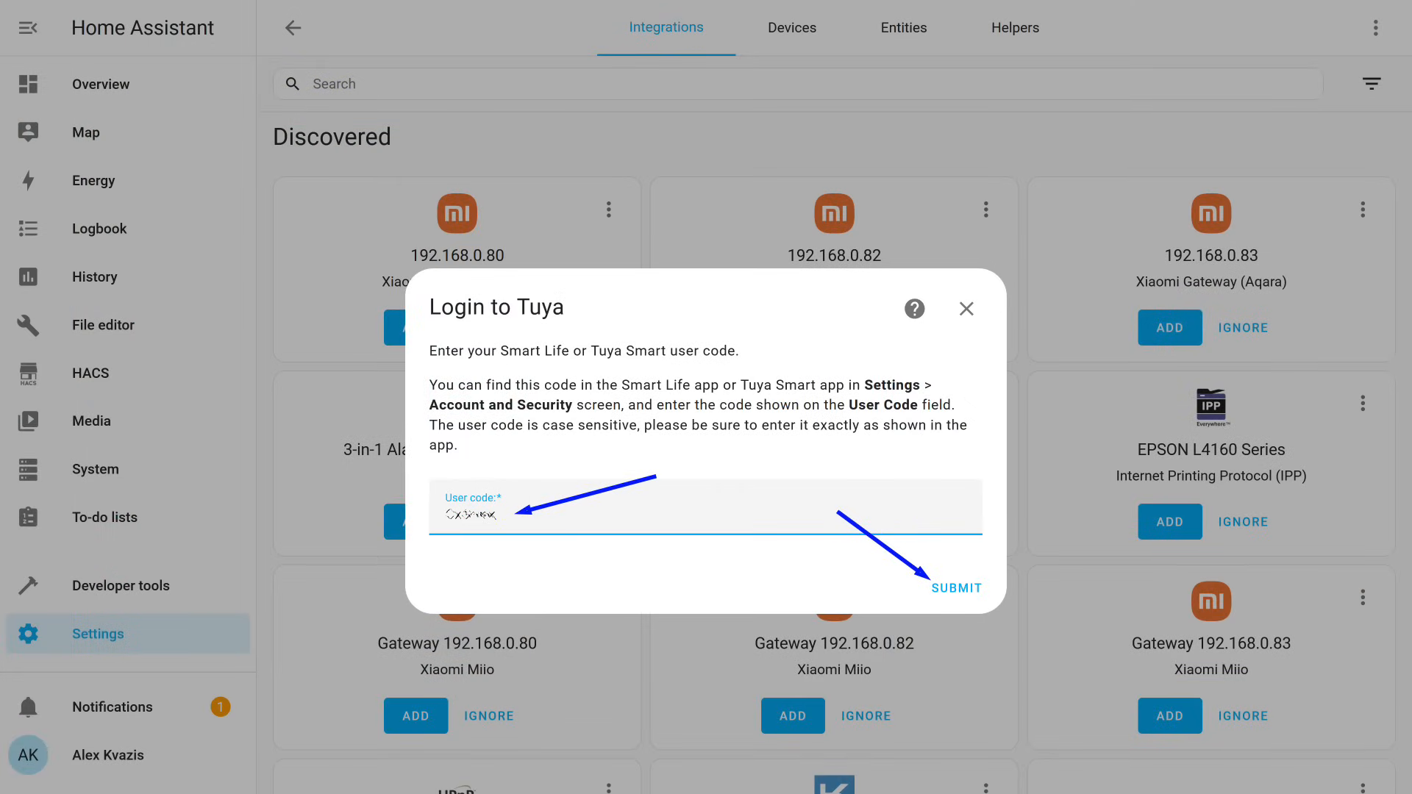
Log in to Tuya with the Smart Life user code and the scanned QR code
{"action": "left_click", "coordinate": [957, 588]}
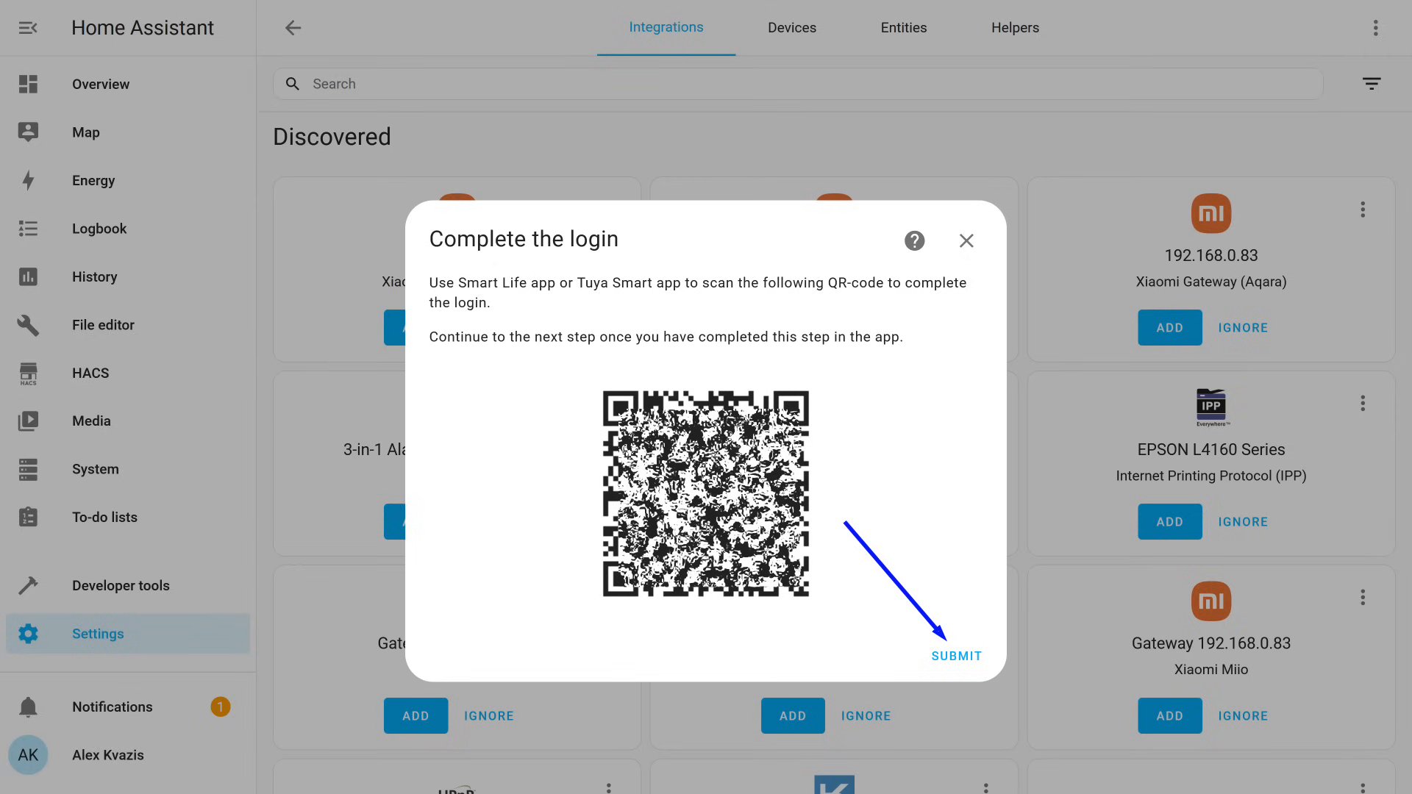
{"action": "left_click", "coordinate": [956, 656]}
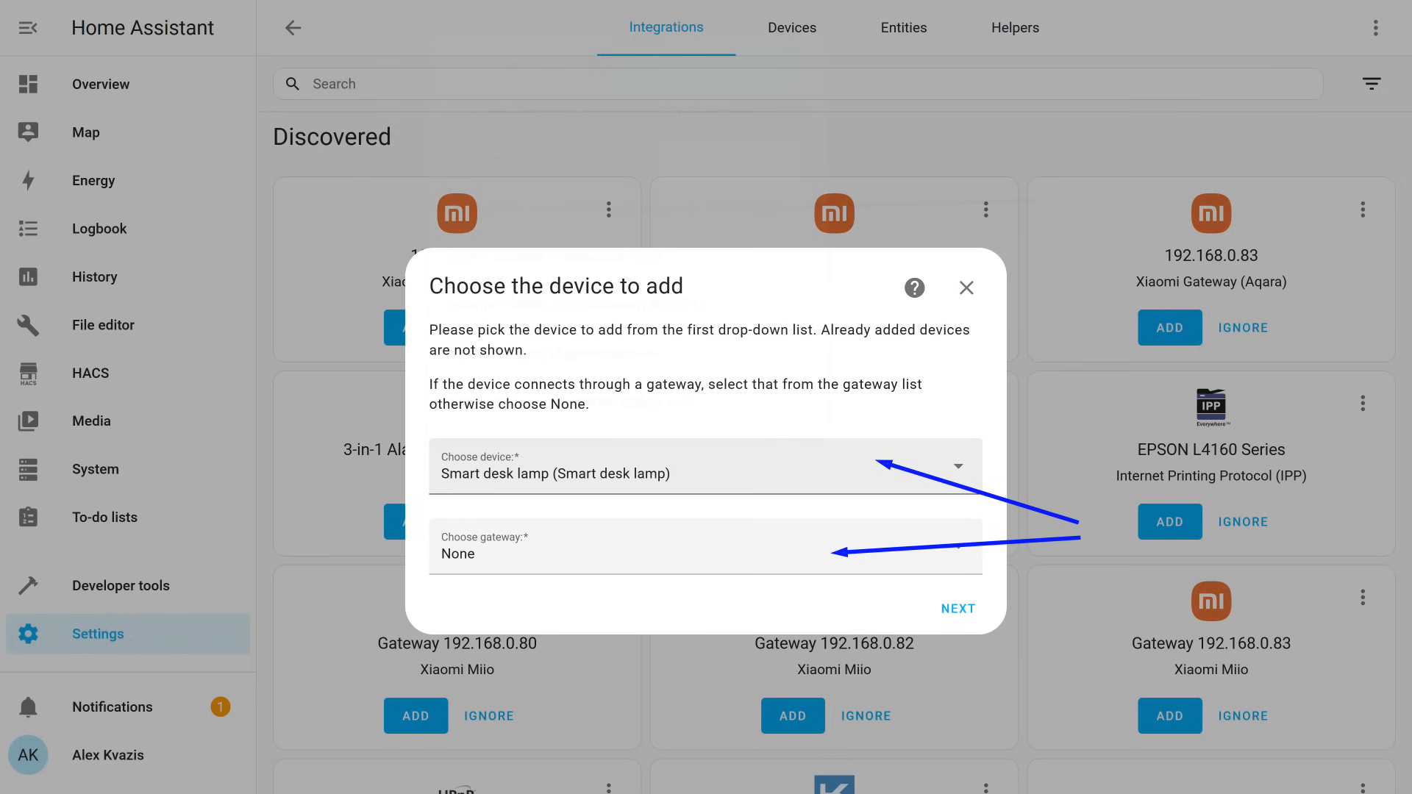
Choose smart power strip 44EU-W from the device list, with gateway None
{"action": "left_click", "coordinate": [706, 466]}
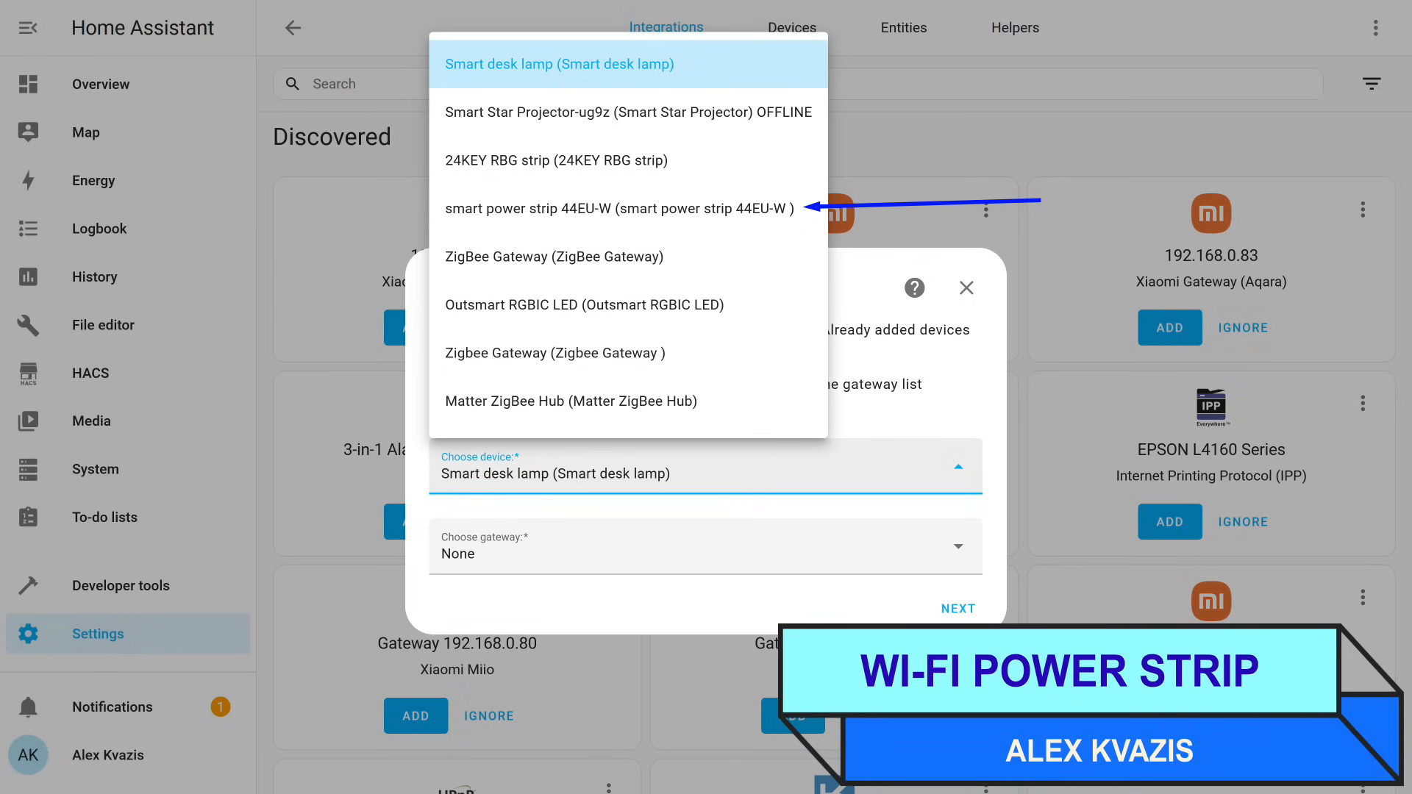
{"action": "left_click", "coordinate": [618, 209]}
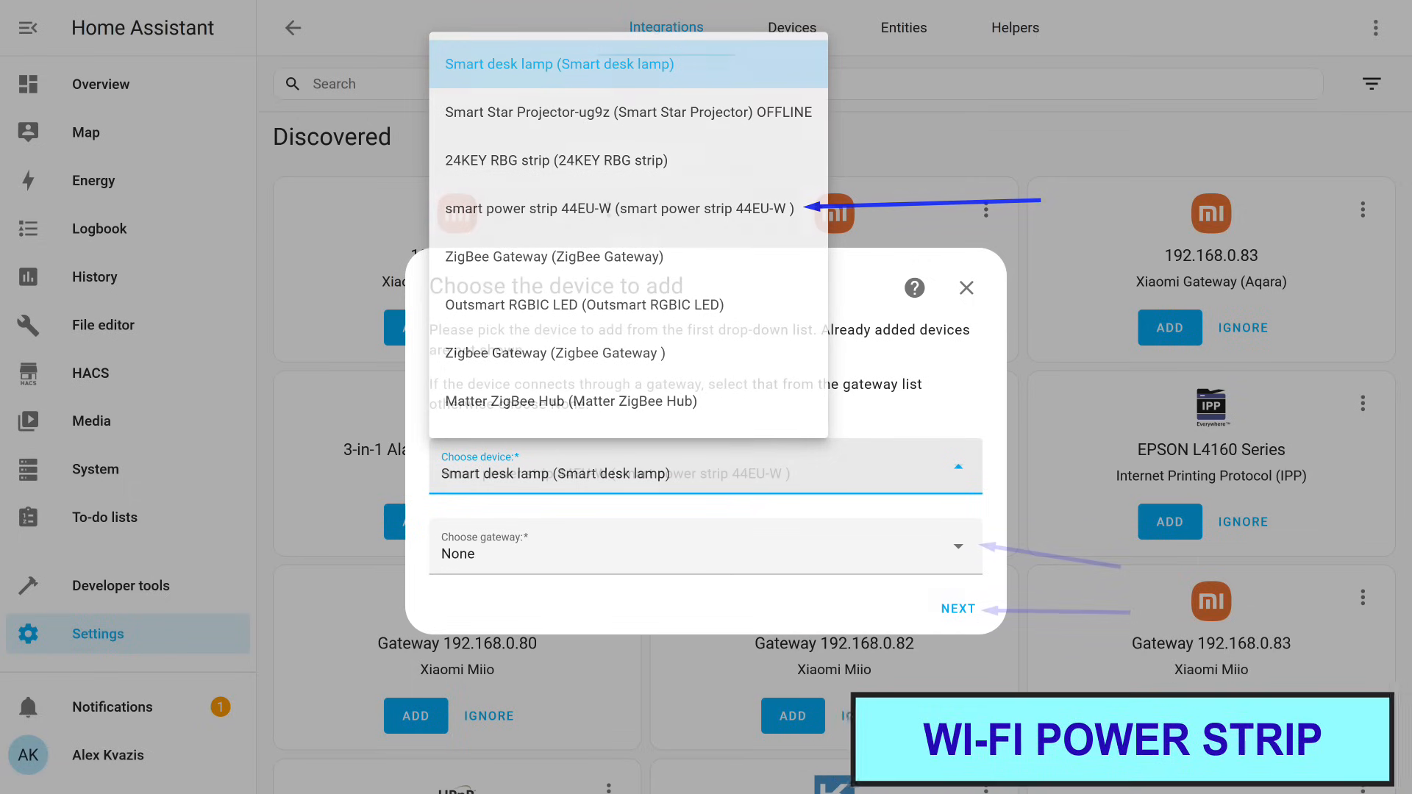
{"action": "left_click", "coordinate": [618, 208]}
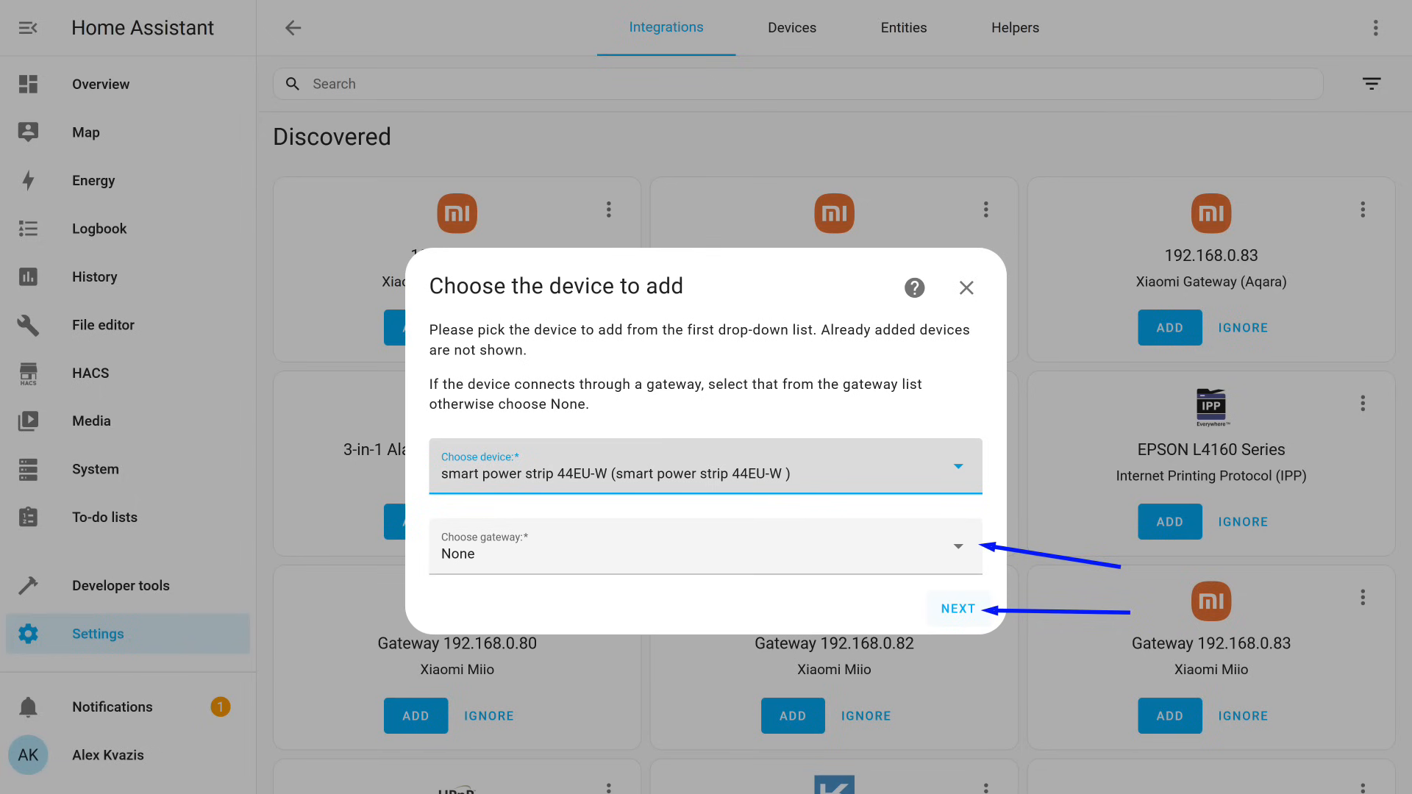
{"action": "left_click", "coordinate": [958, 608]}
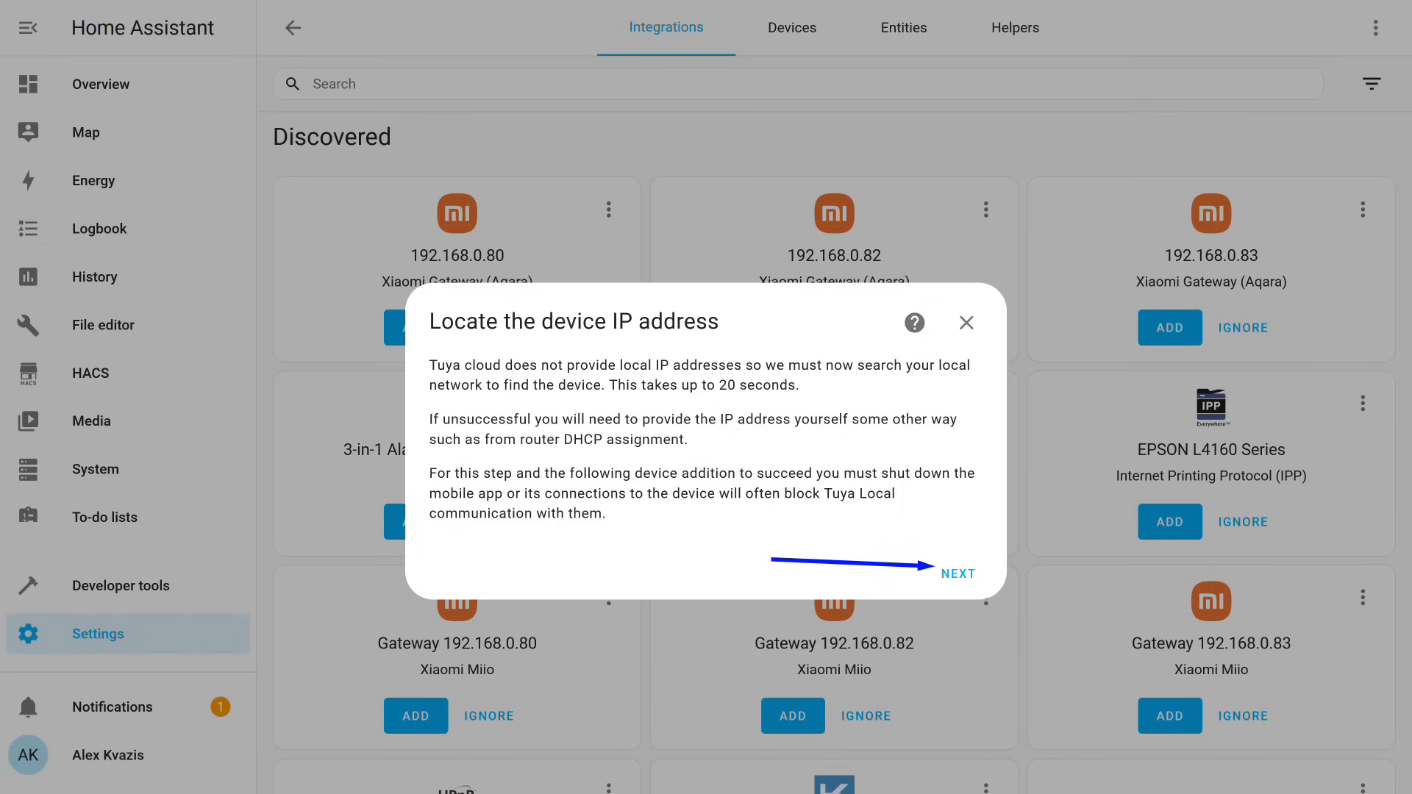
Locate the strip's IP, accept logicom_powerstrip, and name it '4 outlet + USB powerstrip'
{"action": "left_click", "coordinate": [958, 574]}
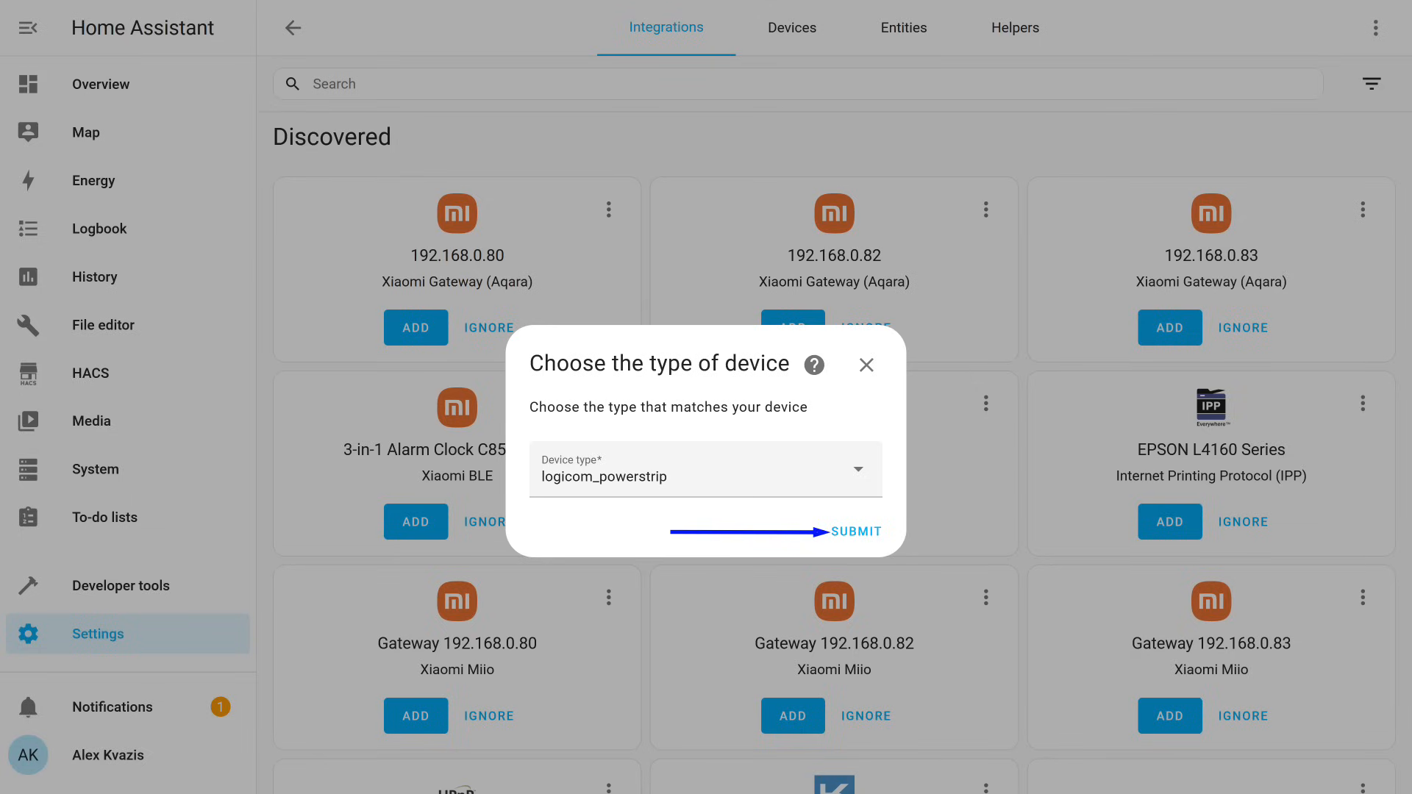
{"action": "left_click", "coordinate": [855, 531]}
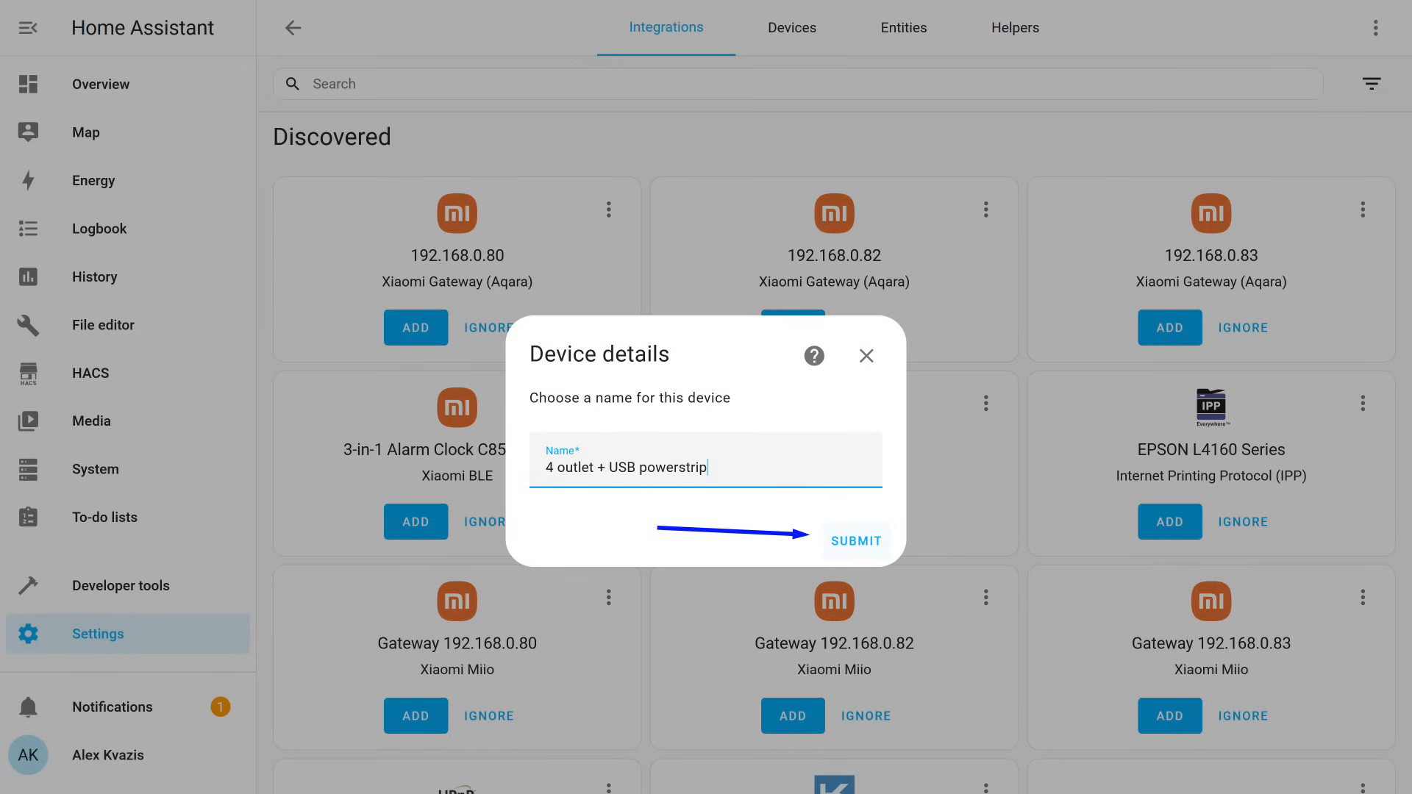
{"action": "left_click", "coordinate": [856, 541]}
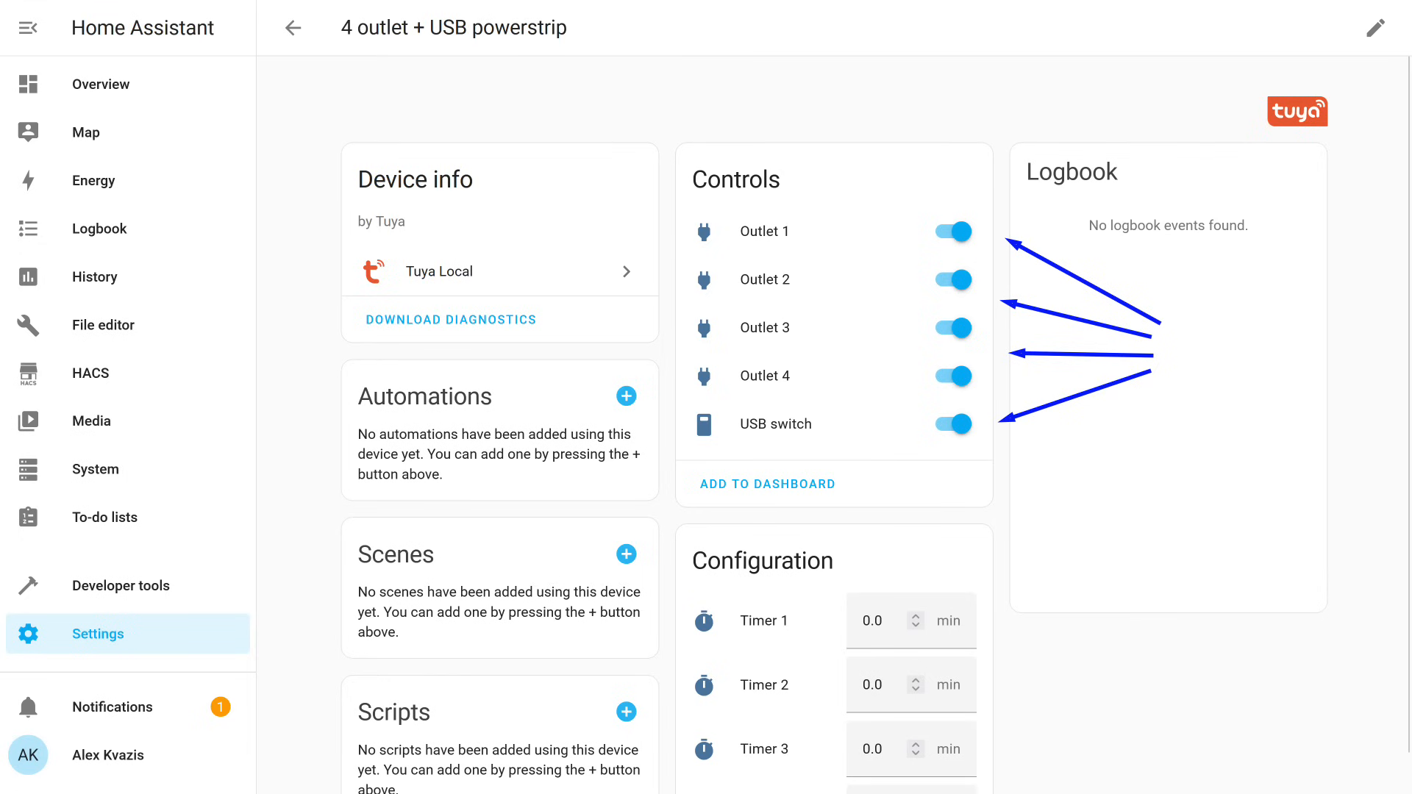
Scroll through the power strip's controls and configuration, then return to Tuya Local
{"action": "scroll", "scroll_direction": "down", "scroll_amount": 3}
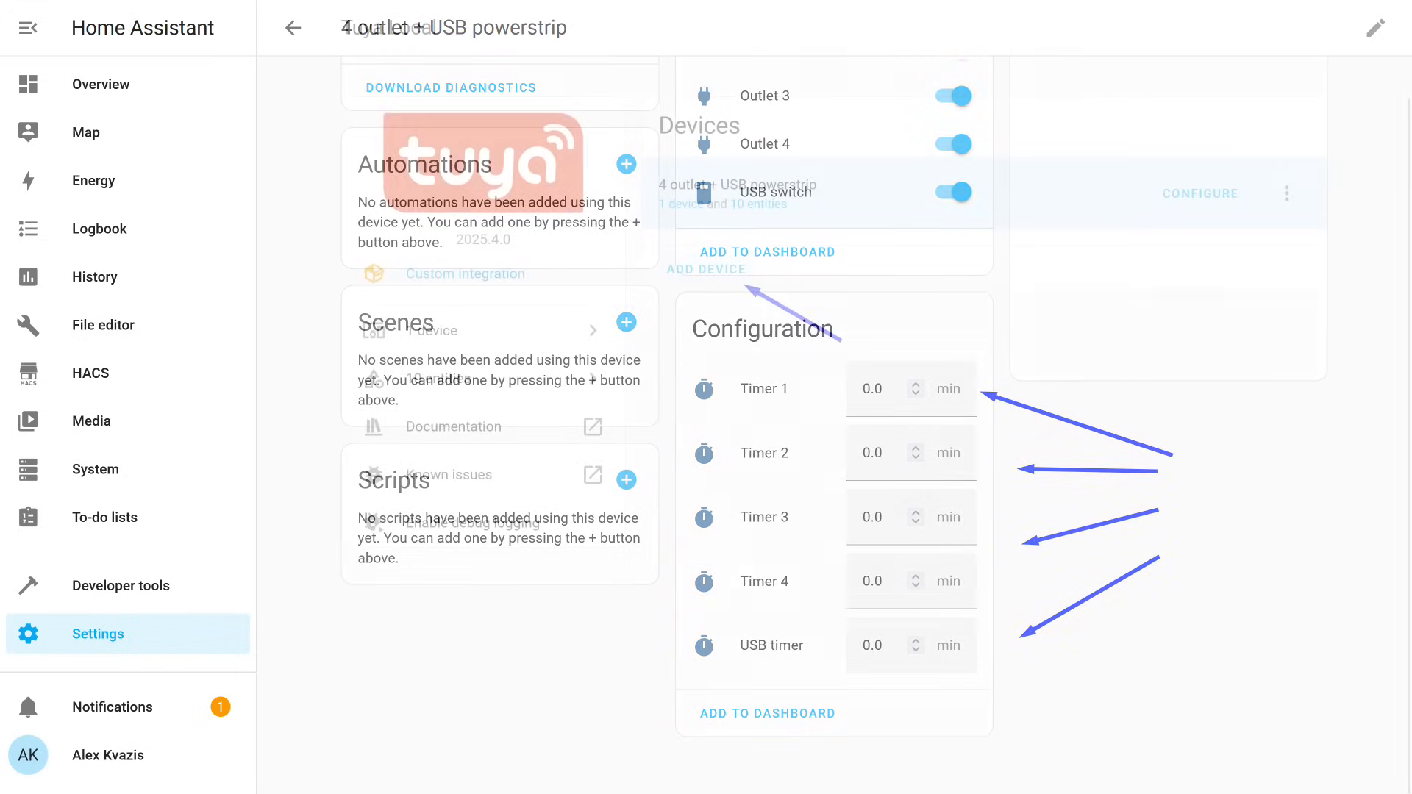
{"action": "left_click", "coordinate": [294, 28]}
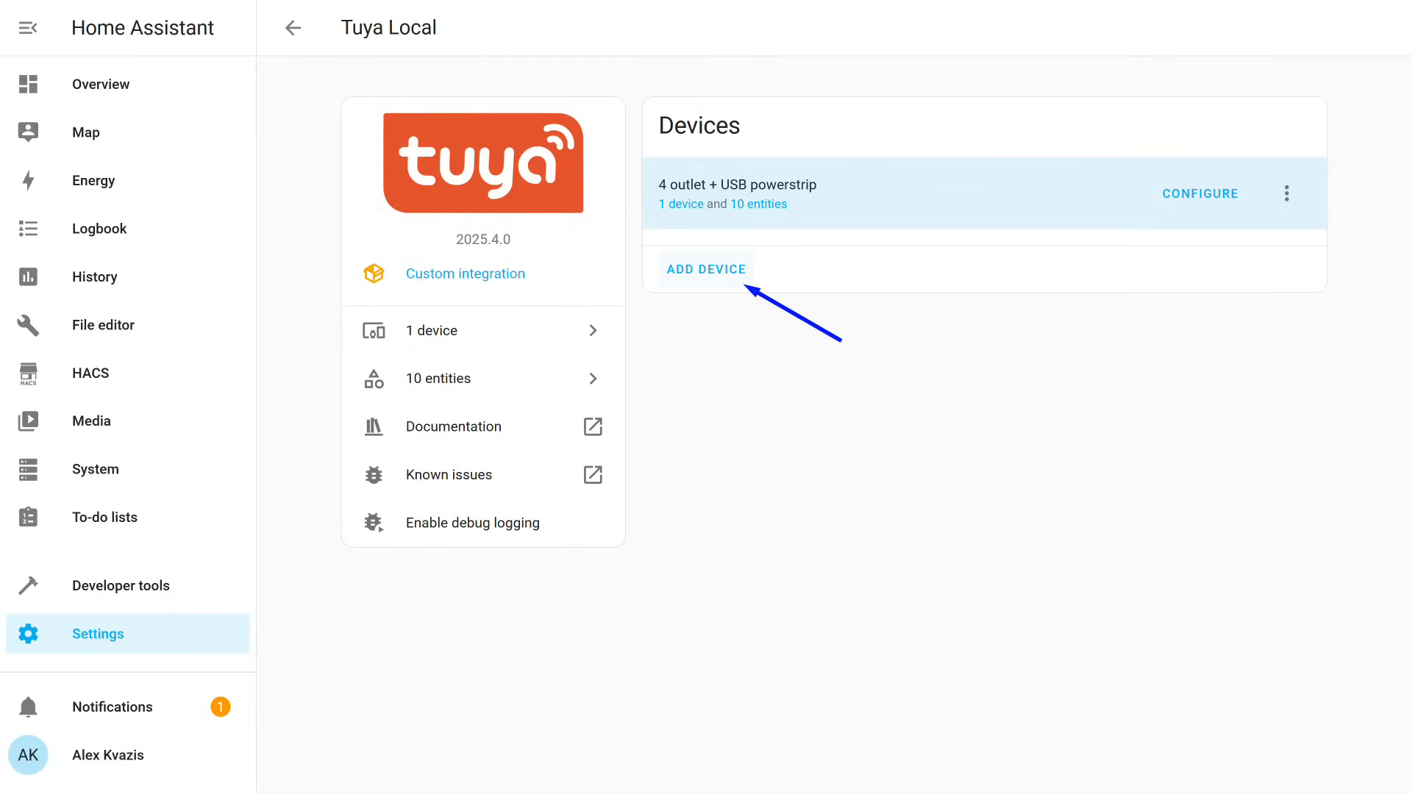
Add a Zigbee Plug to Tuya Local through the Matter ZigBee Hub gateway
{"action": "left_click", "coordinate": [707, 269]}
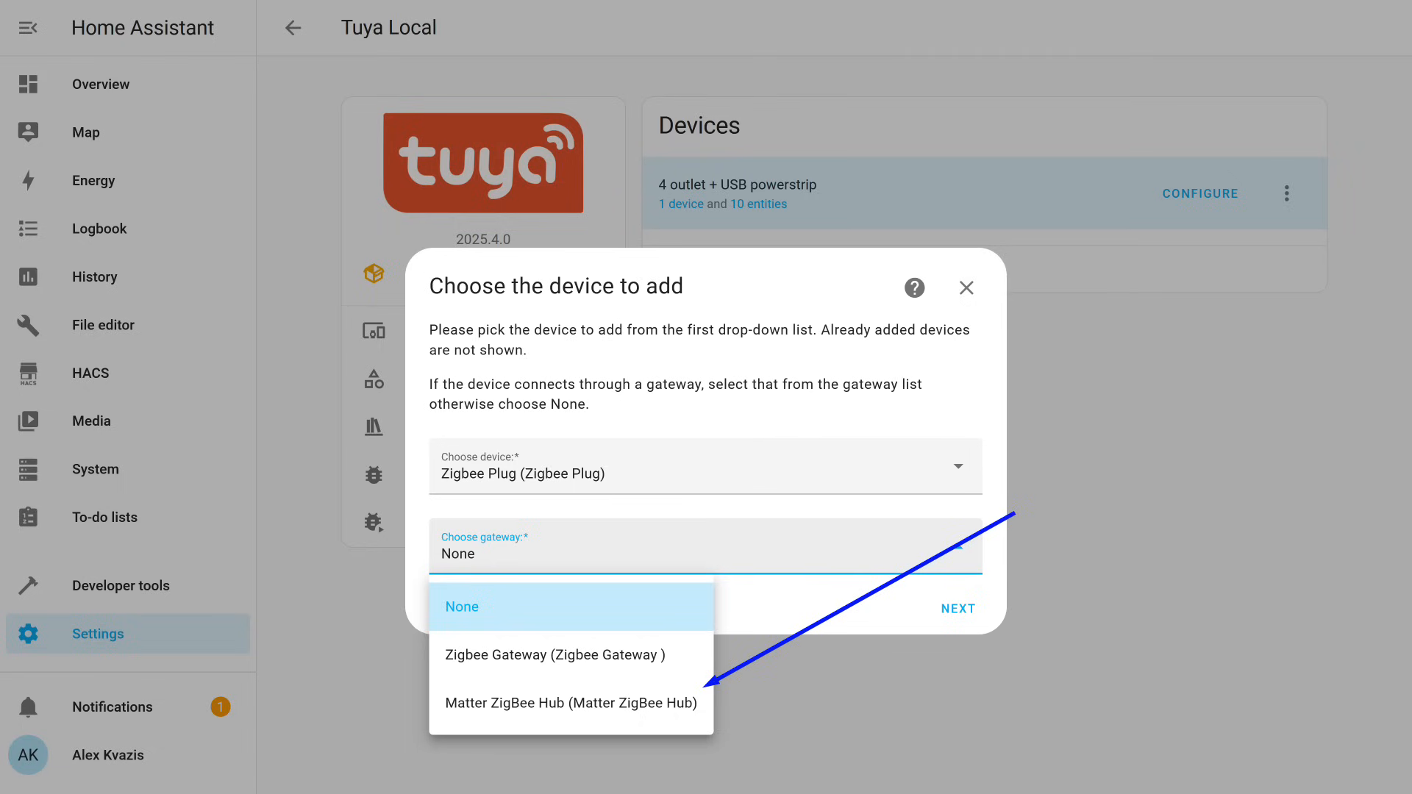
{"action": "left_click", "coordinate": [570, 703]}
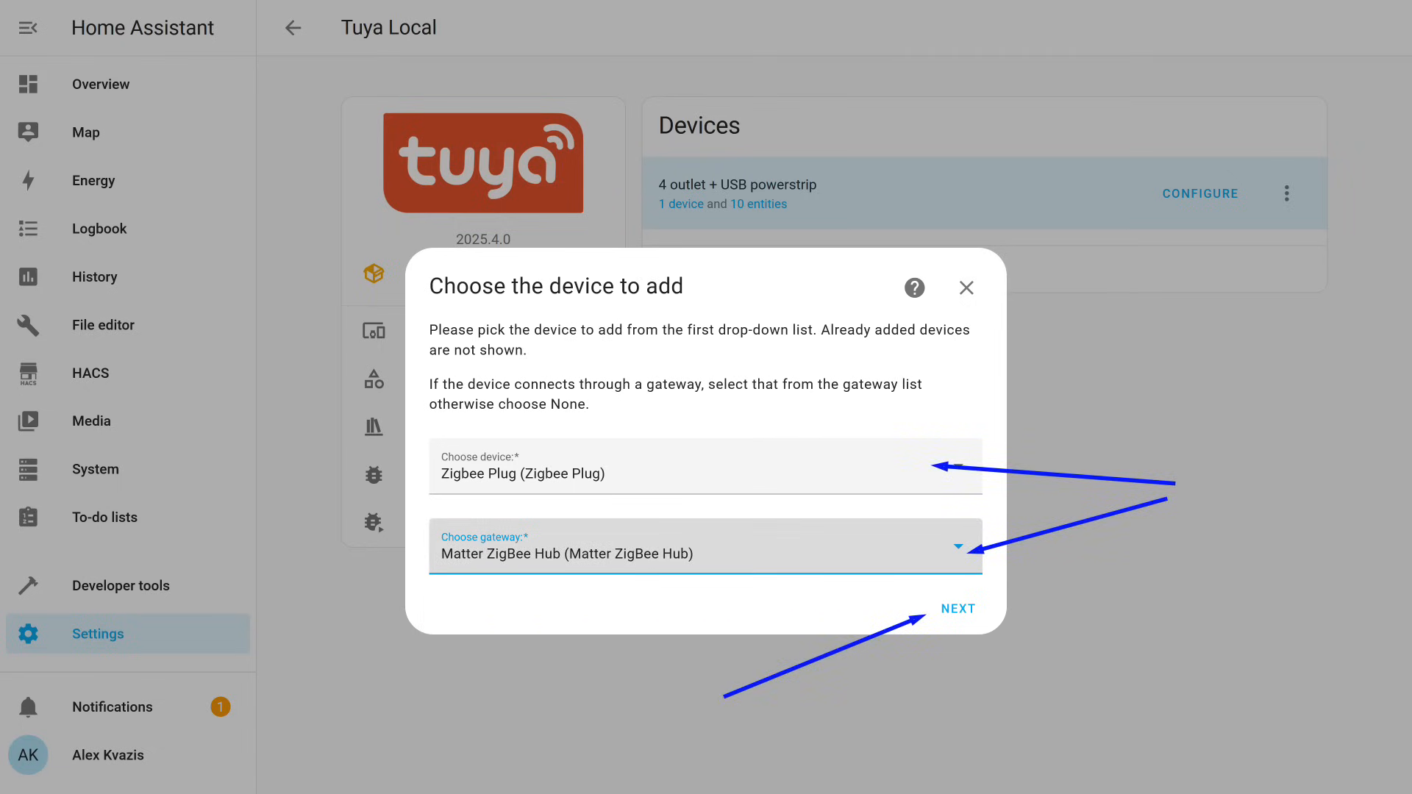
{"action": "left_click", "coordinate": [957, 608]}
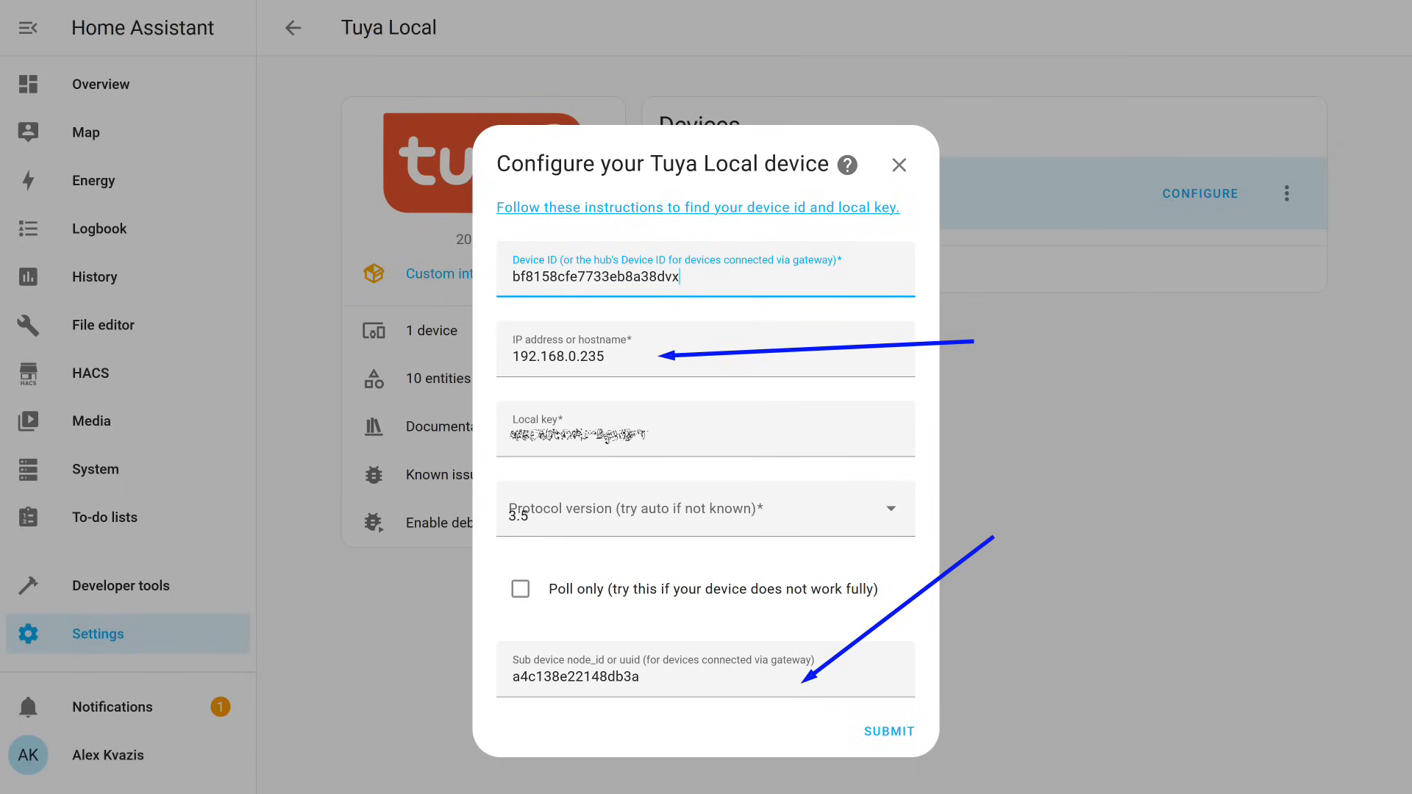
Submit the plug's connection details and confirm device type smartplugv2_energy
{"action": "left_click", "coordinate": [887, 731]}
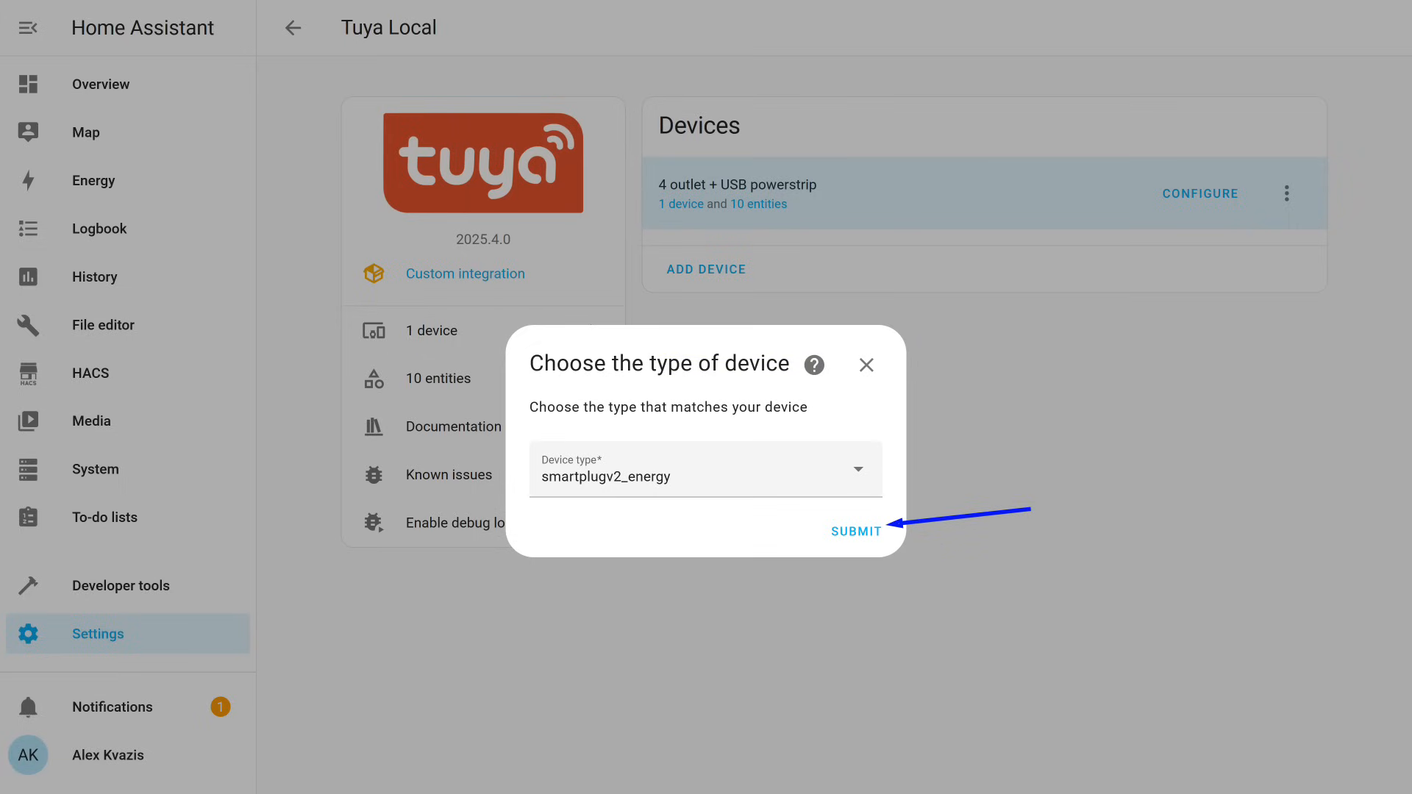
{"action": "left_click", "coordinate": [855, 530]}
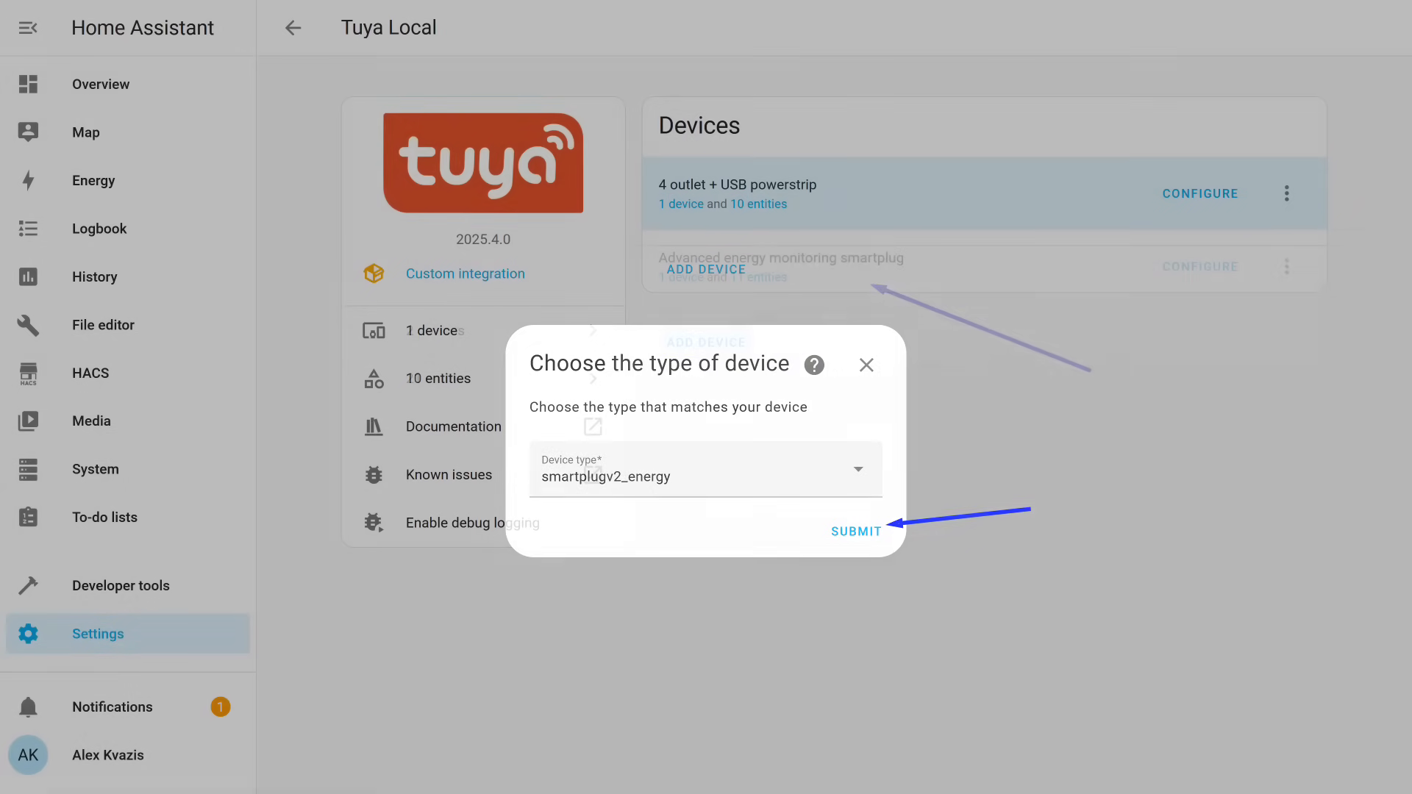
{"action": "left_click", "coordinate": [856, 531]}
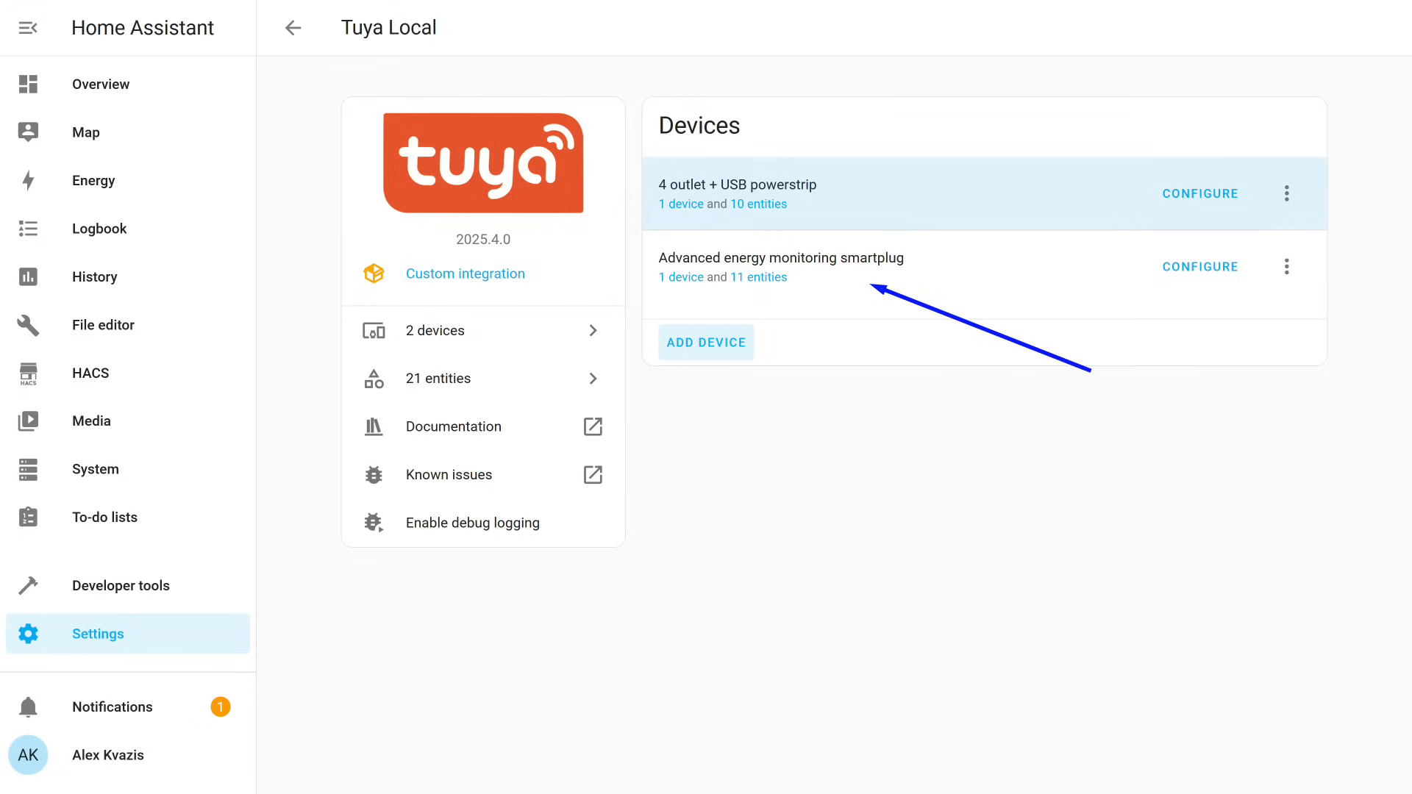
Open the Advanced energy monitoring smartplug device page to reach its Child lock entity
{"action": "left_click", "coordinate": [780, 257]}
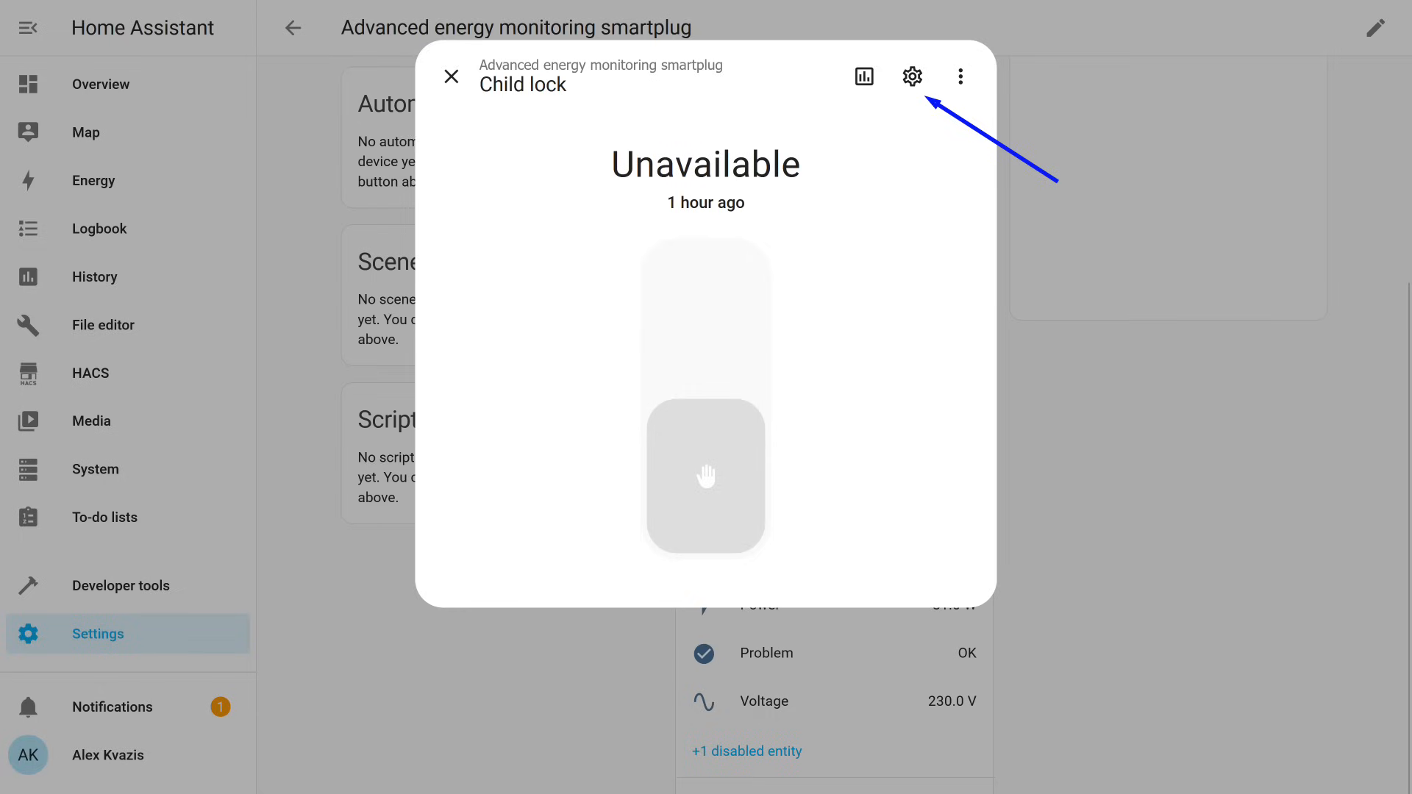
Switch off Enabled in the Child lock entity's settings and save the change
{"action": "left_click", "coordinate": [911, 76]}
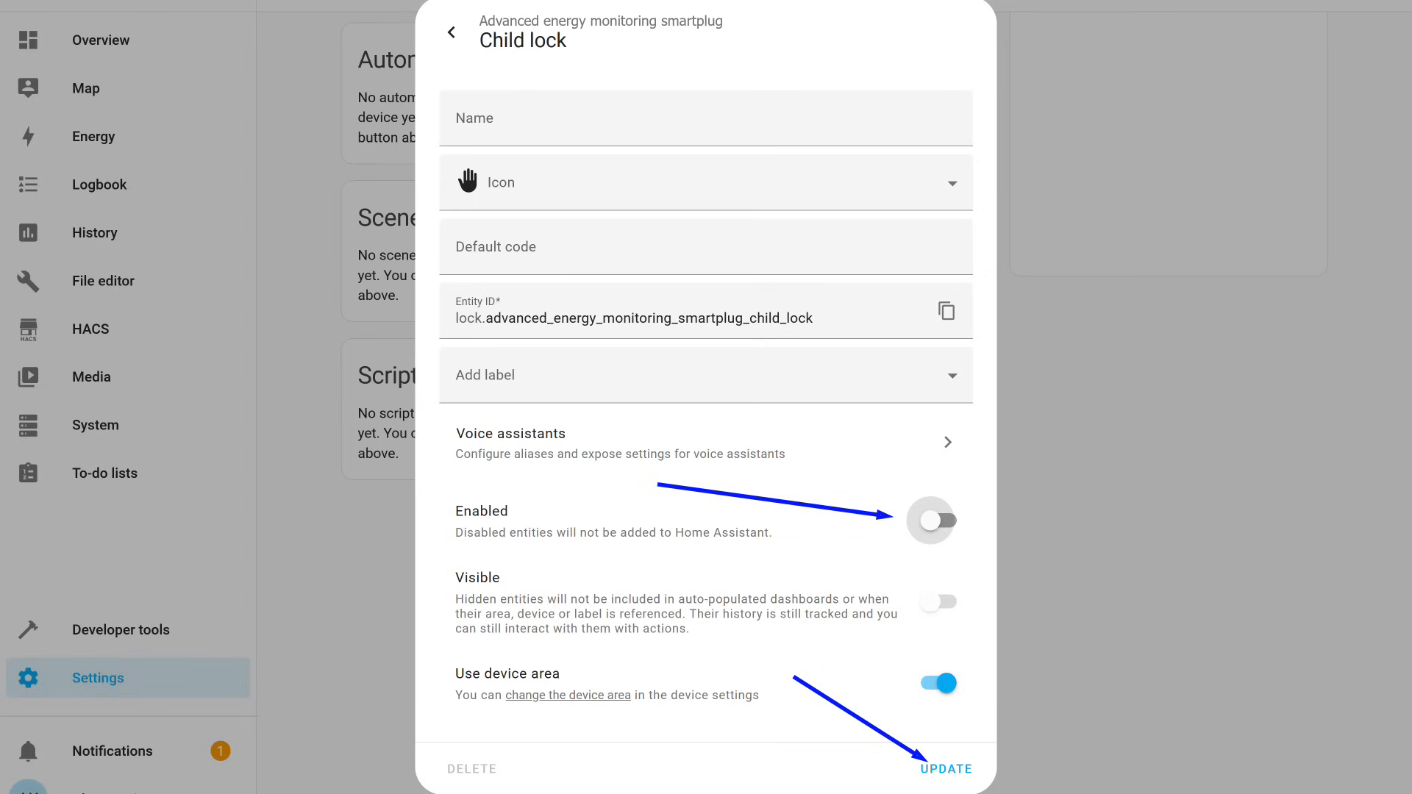
{"action": "left_click", "coordinate": [946, 768]}
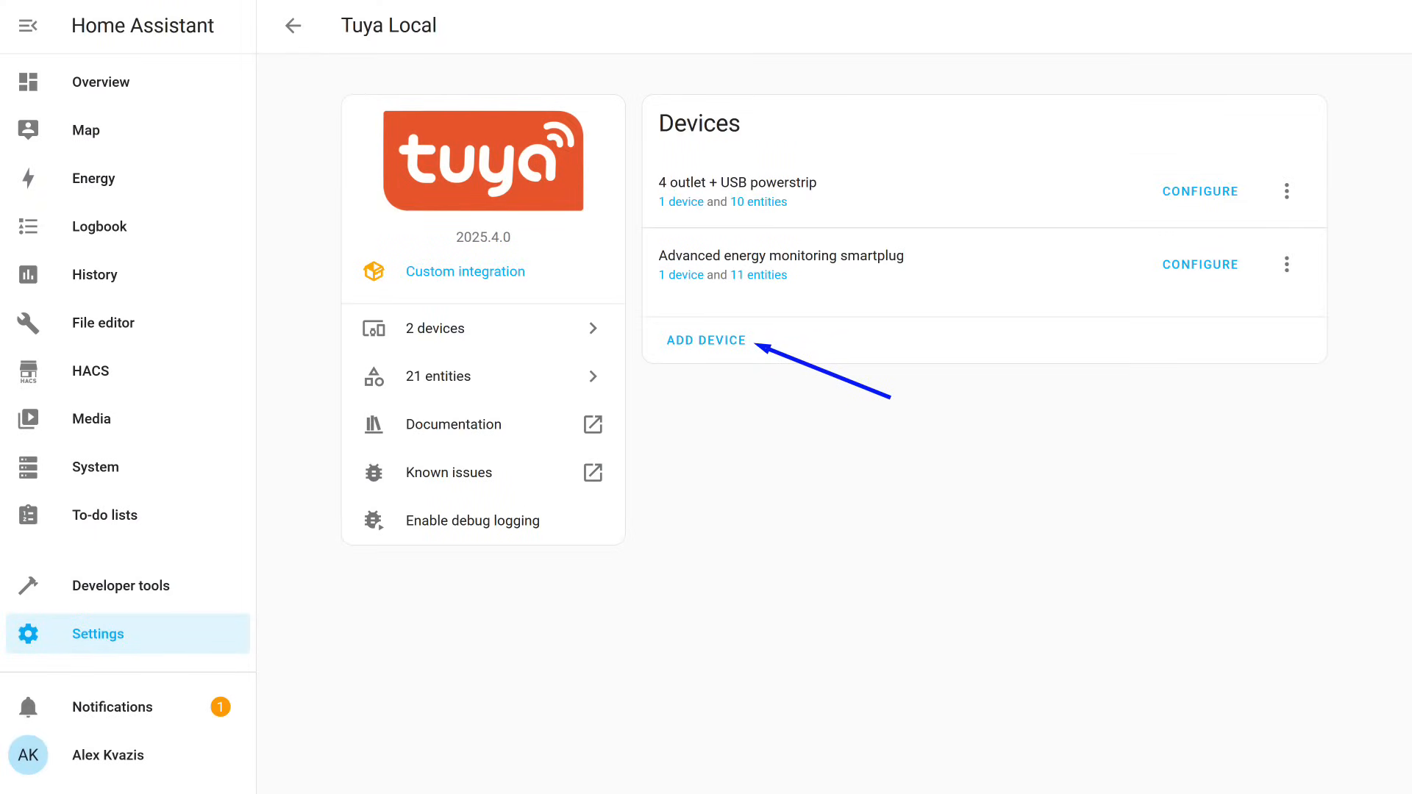
Add a new Tuya Local device named Fairy lights and view its device page
{"action": "left_click", "coordinate": [706, 340]}
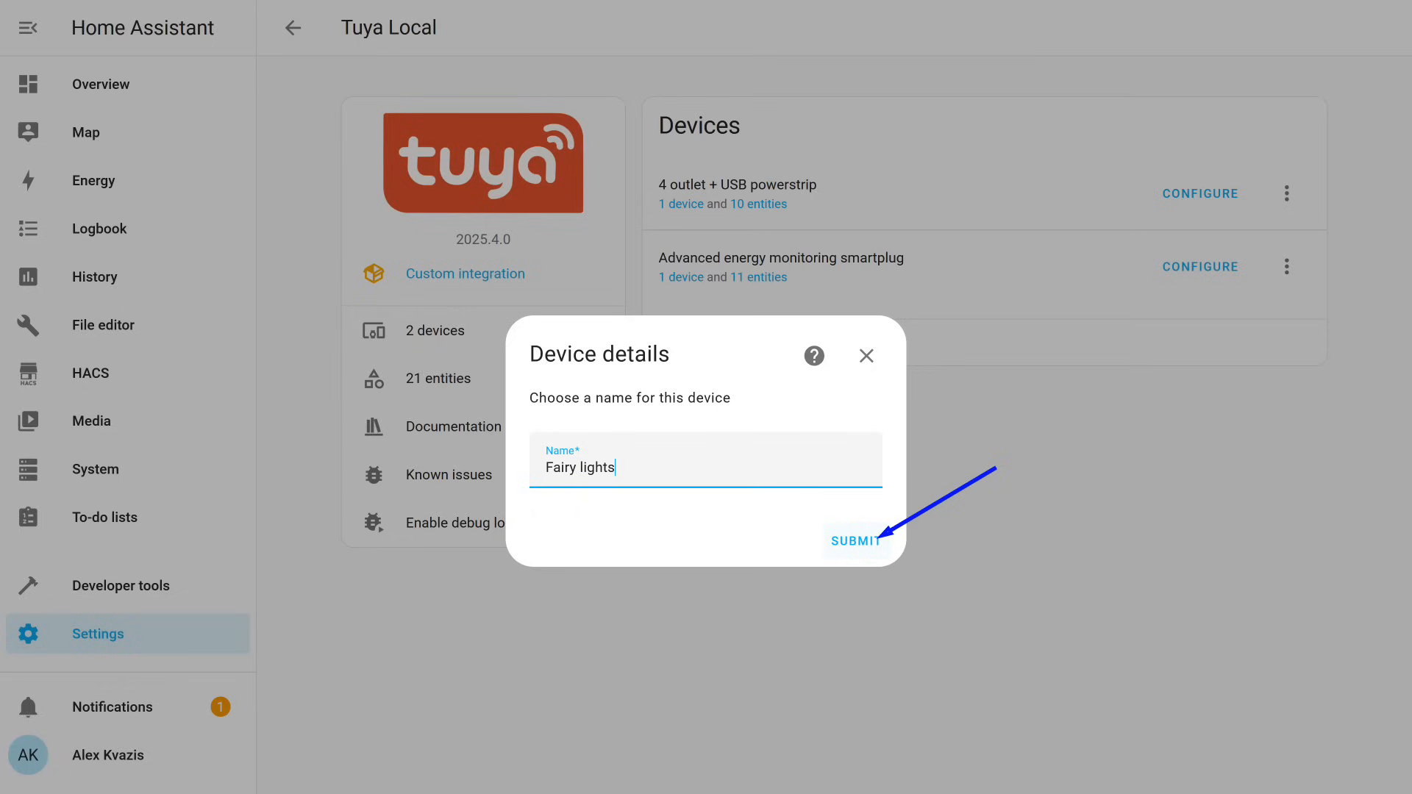
{"action": "left_click", "coordinate": [854, 541]}
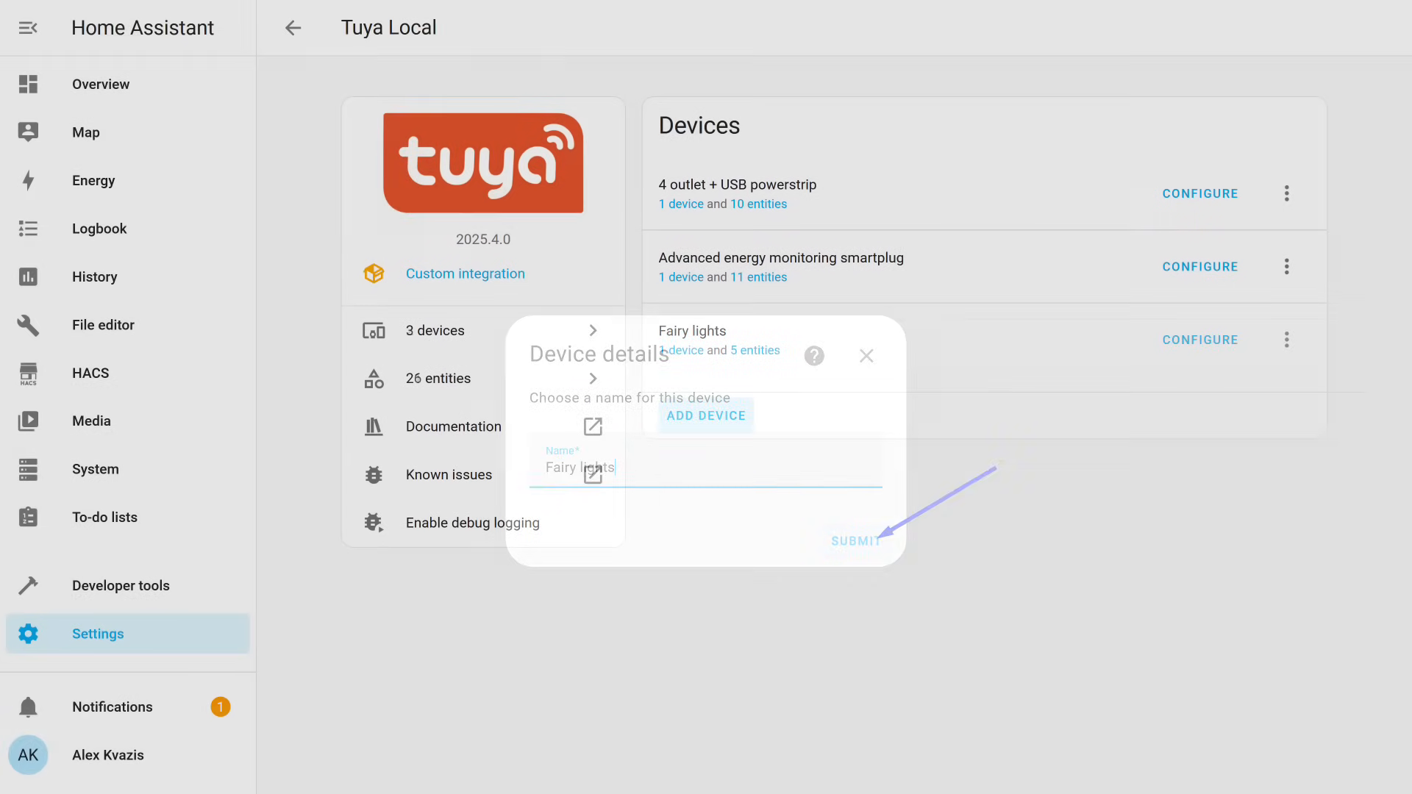
{"action": "left_click", "coordinate": [854, 541]}
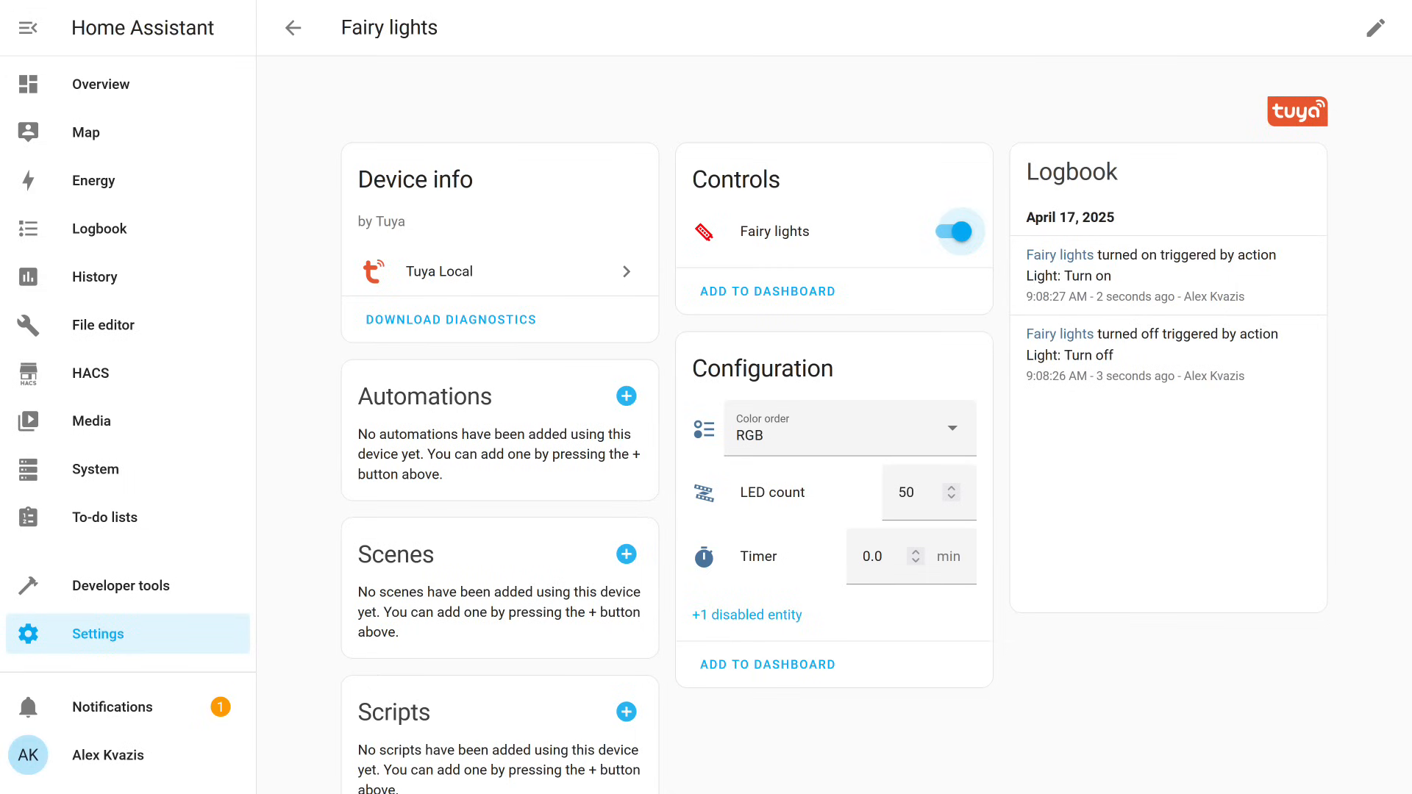
{"action": "left_click", "coordinate": [775, 232]}
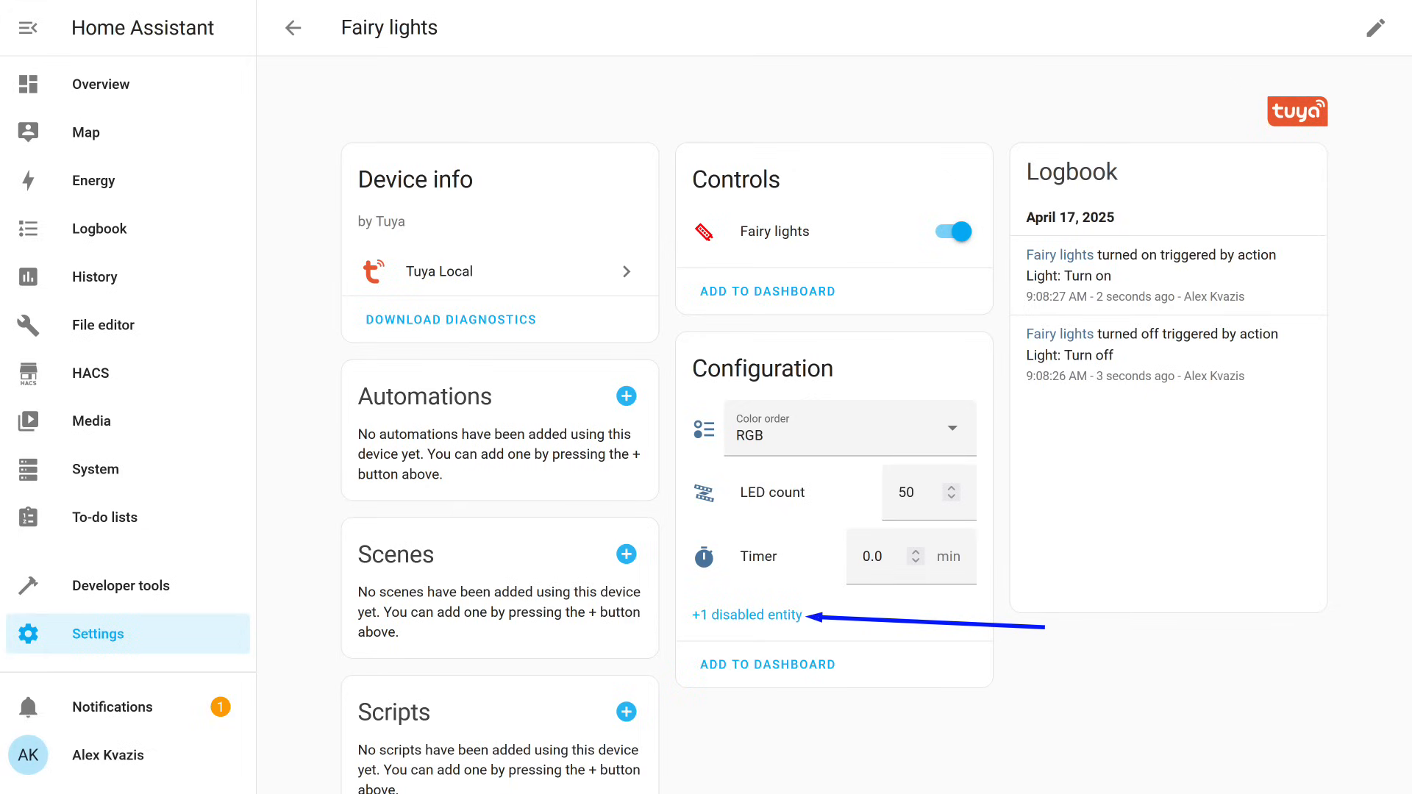
Turn on Enabled for the Fairy lights' hidden Scene entity and save it
{"action": "left_click", "coordinate": [746, 615]}
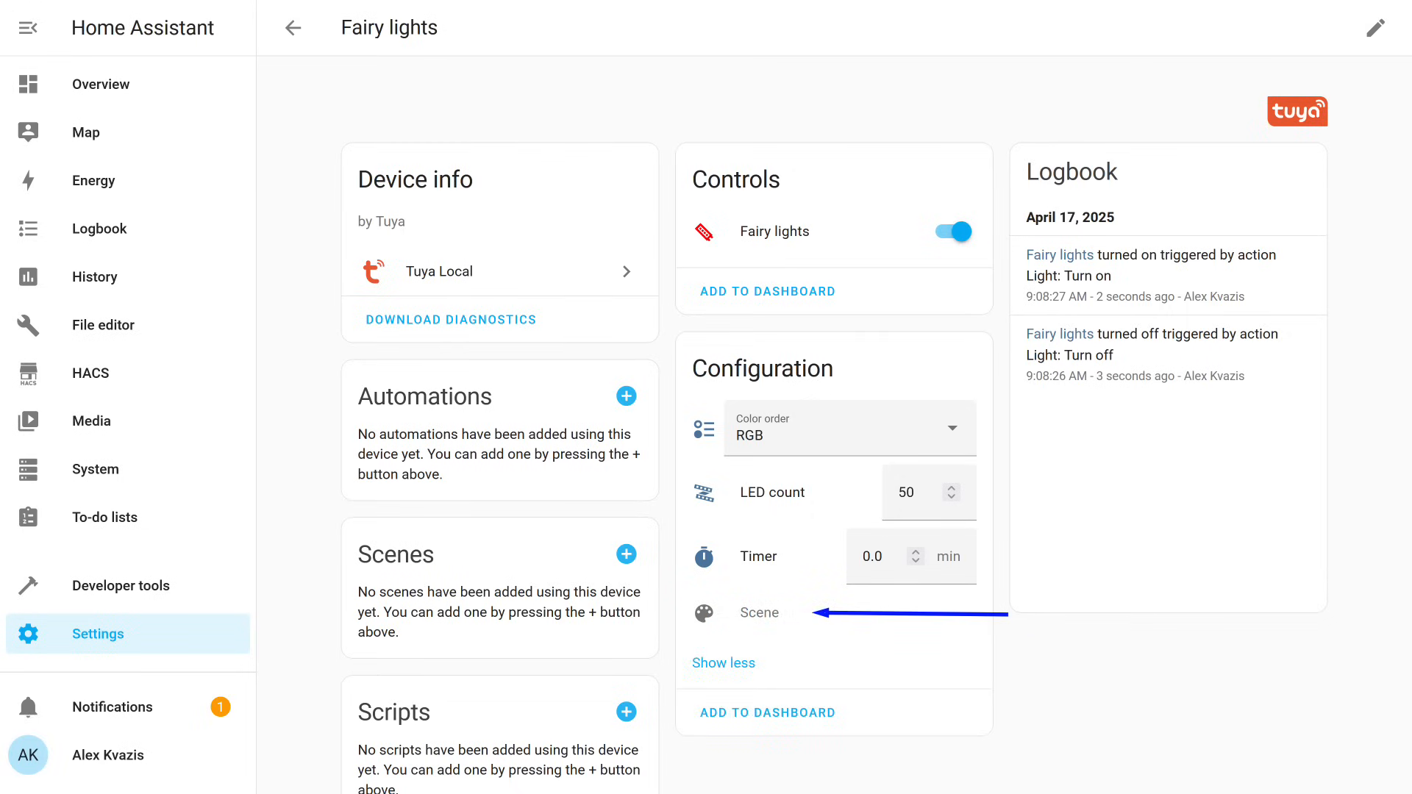
{"action": "left_click", "coordinate": [759, 613]}
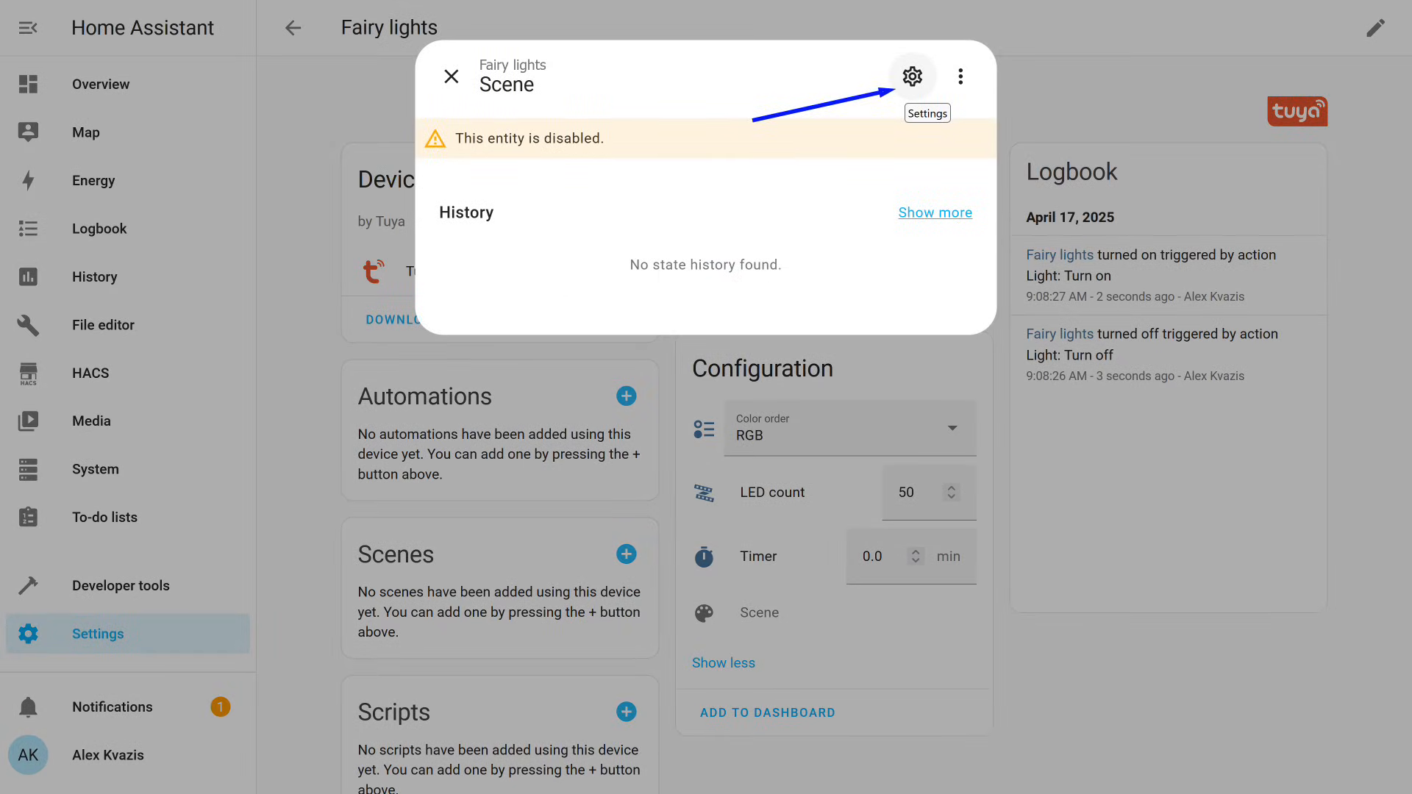
{"action": "left_click", "coordinate": [911, 76]}
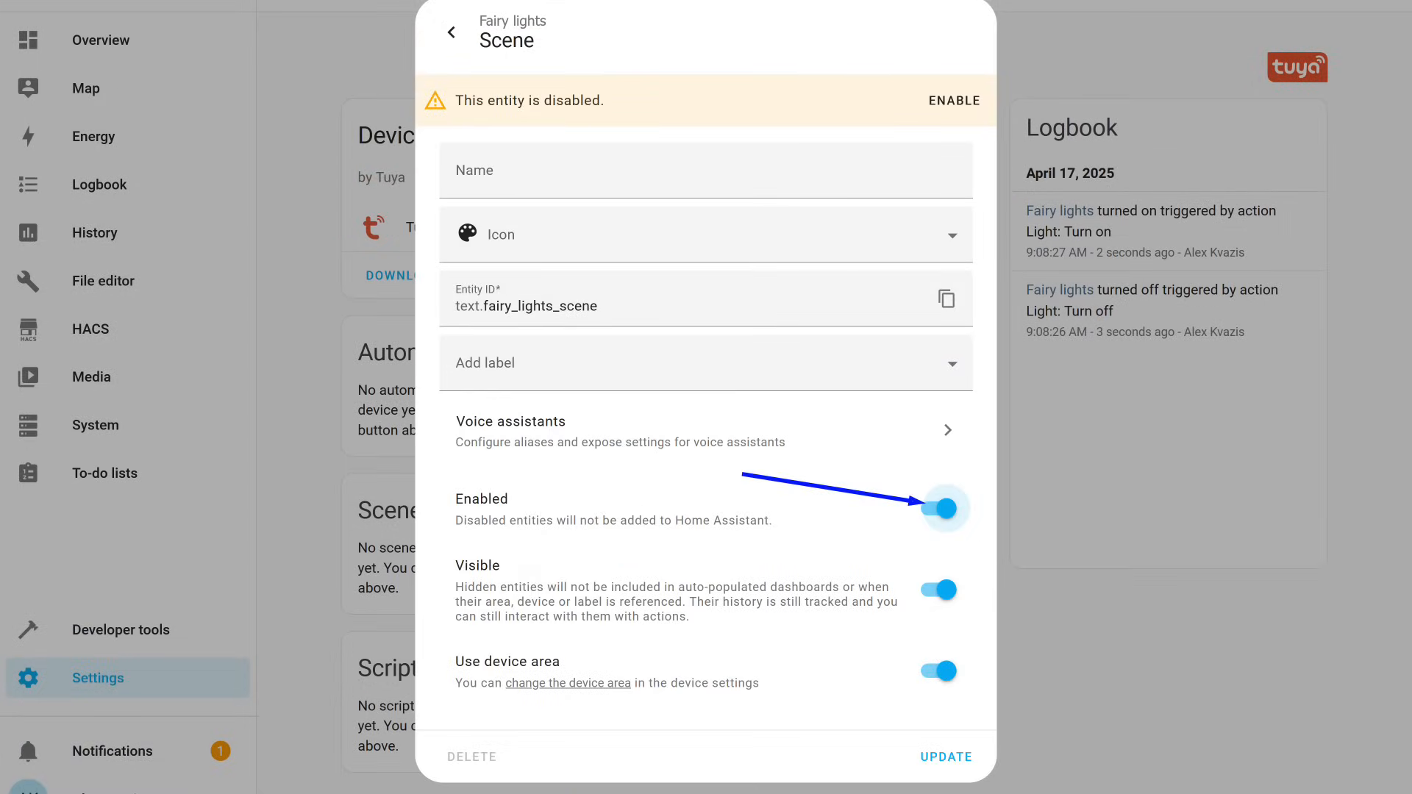
{"action": "left_click", "coordinate": [944, 508]}
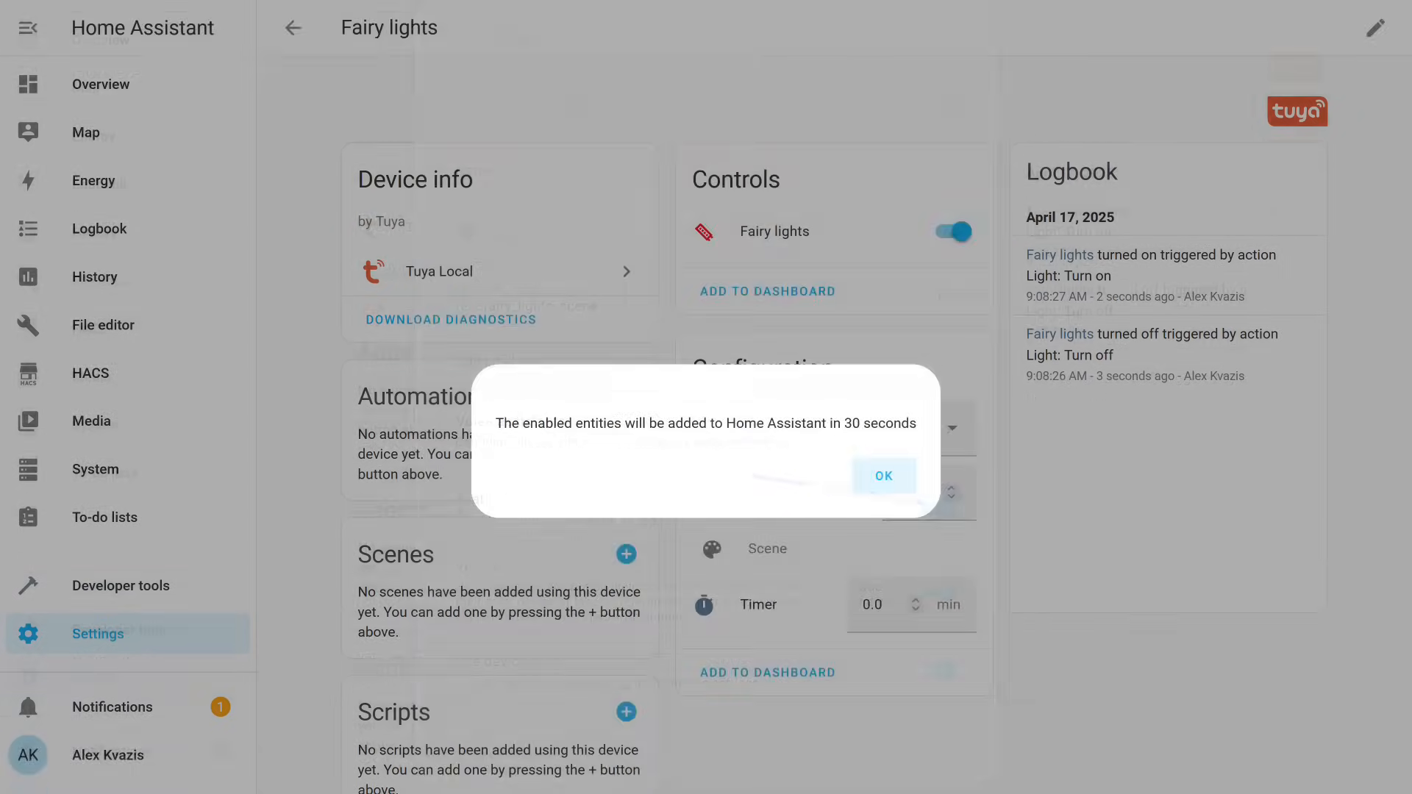